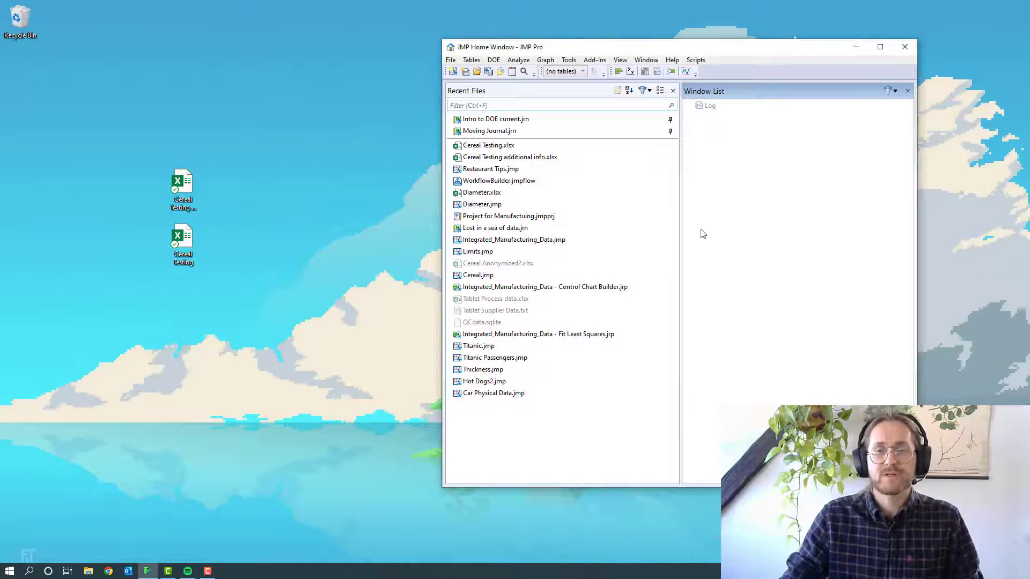
# Show the File > New choices in the JMP Home Window
pyautogui.click(450, 60)
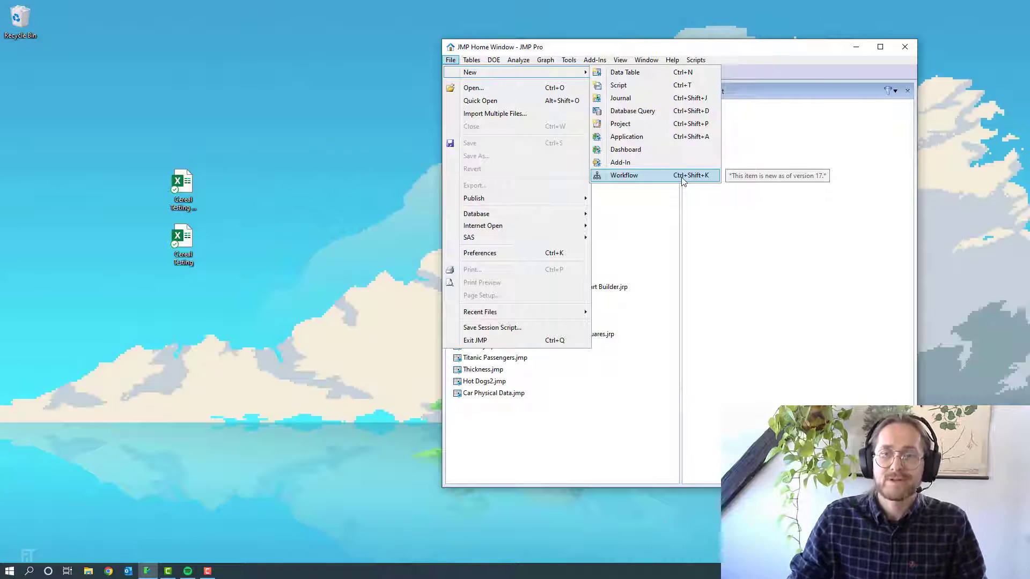
# Create an empty workflow, clear its JMP Log History, and turn on recording
pyautogui.click(623, 174)
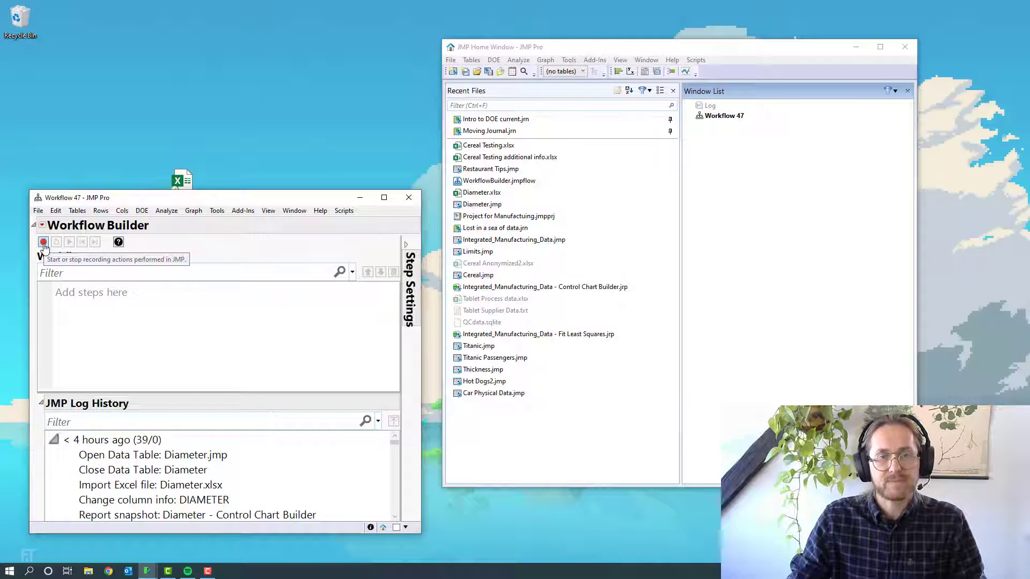
pyautogui.rightClick(153, 454)
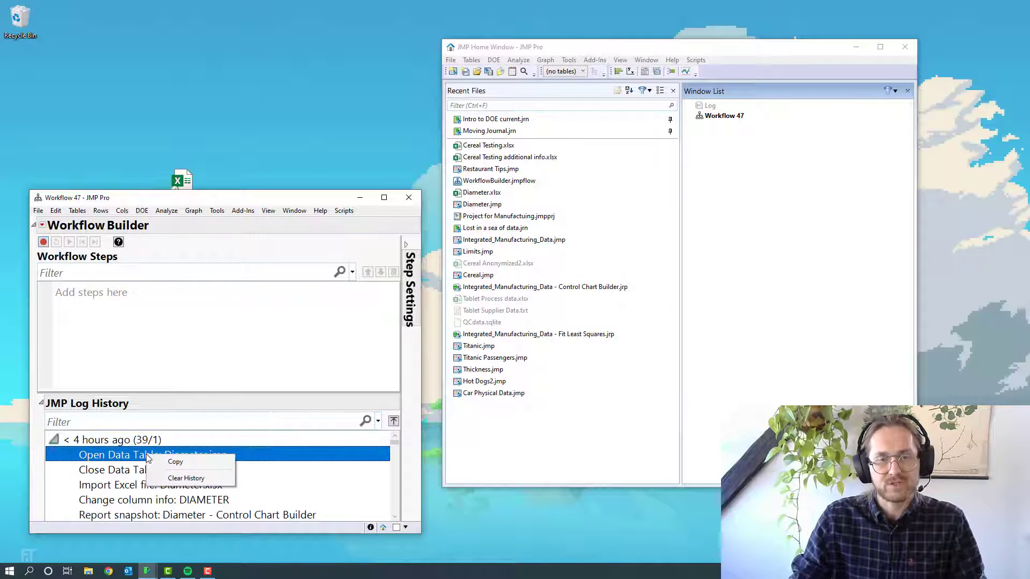
pyautogui.click(185, 477)
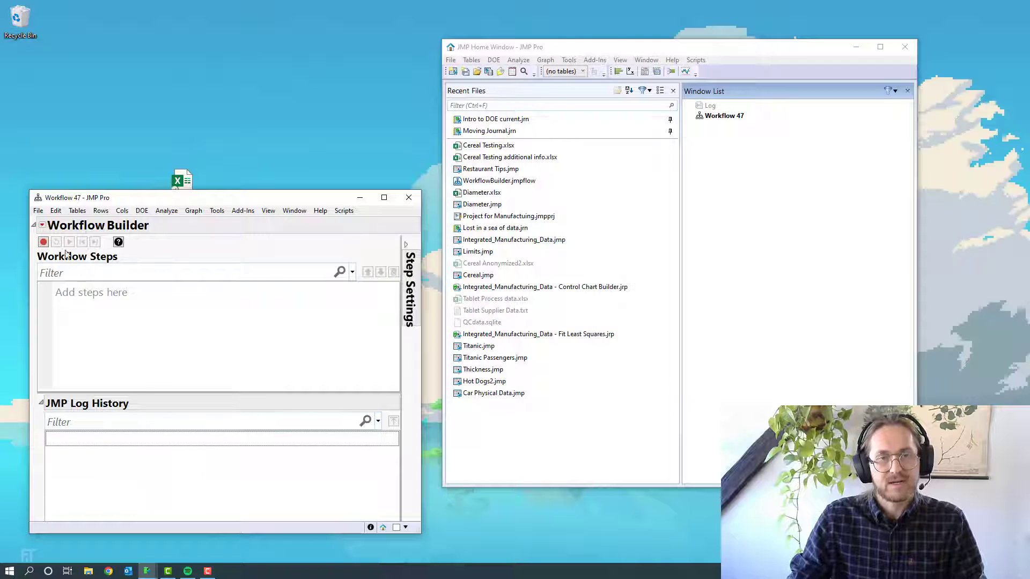
pyautogui.click(43, 242)
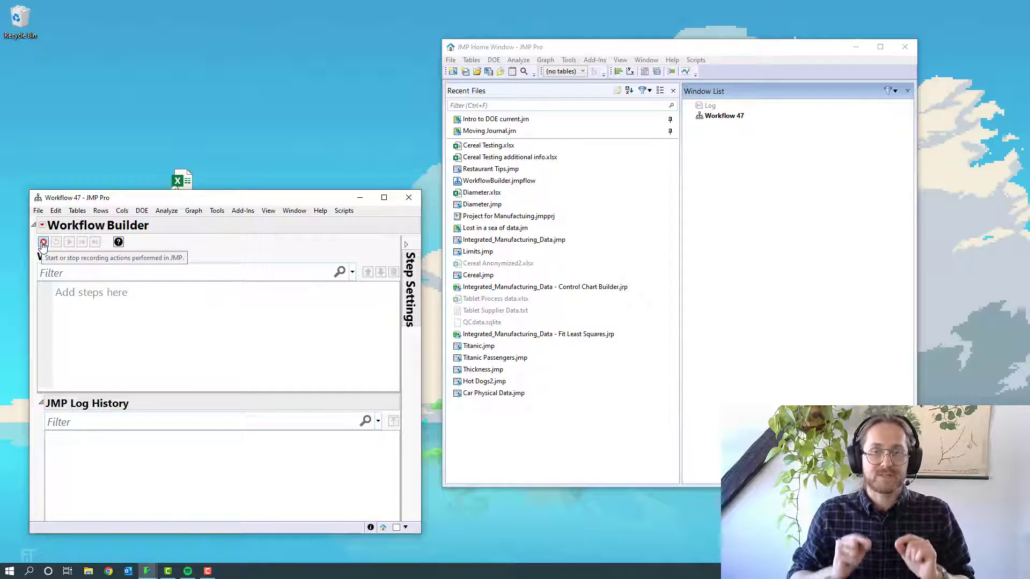
pyautogui.click(43, 241)
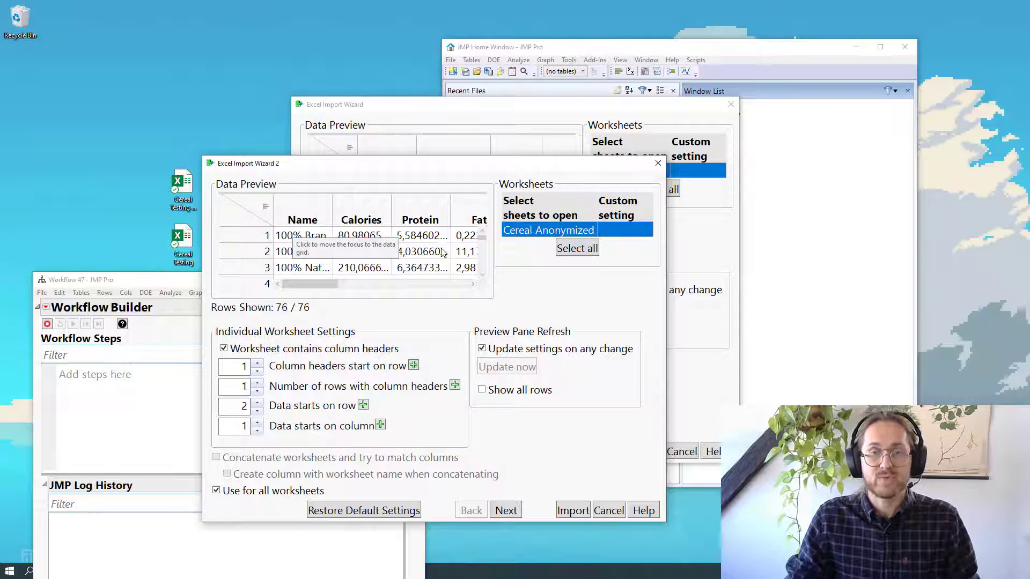
pyautogui.moveTo(277, 308)
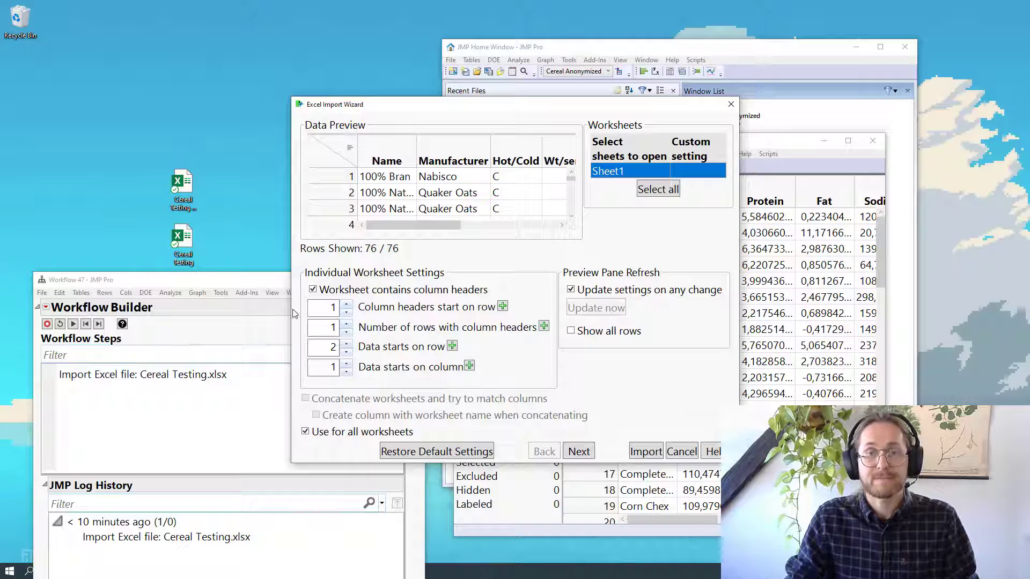
# Import the Cereal Testing additional info worksheet as the Sheet1 data table
pyautogui.click(645, 452)
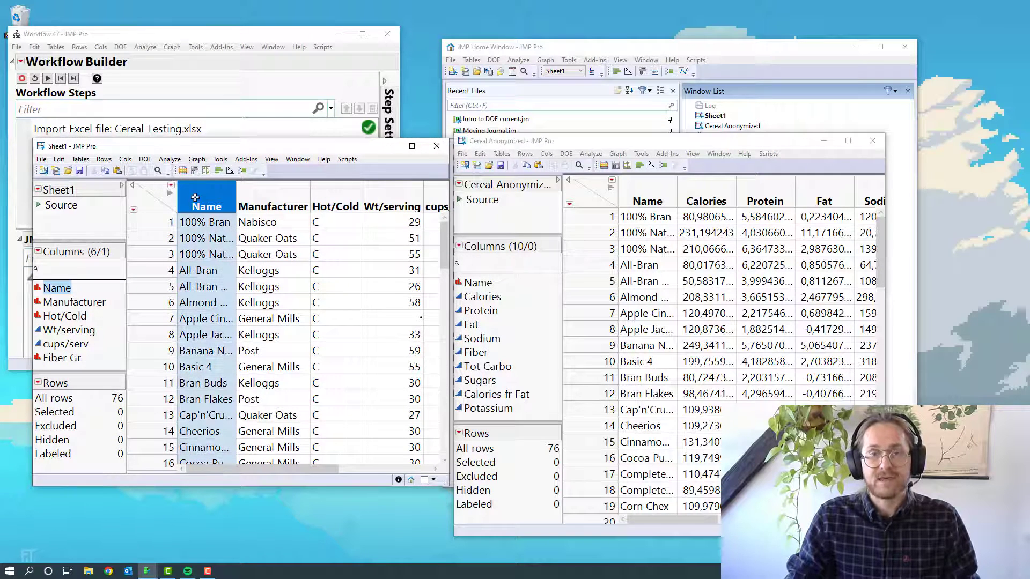
# Select the Name column in Sheet1 and reach the Tables menu
pyautogui.click(647, 195)
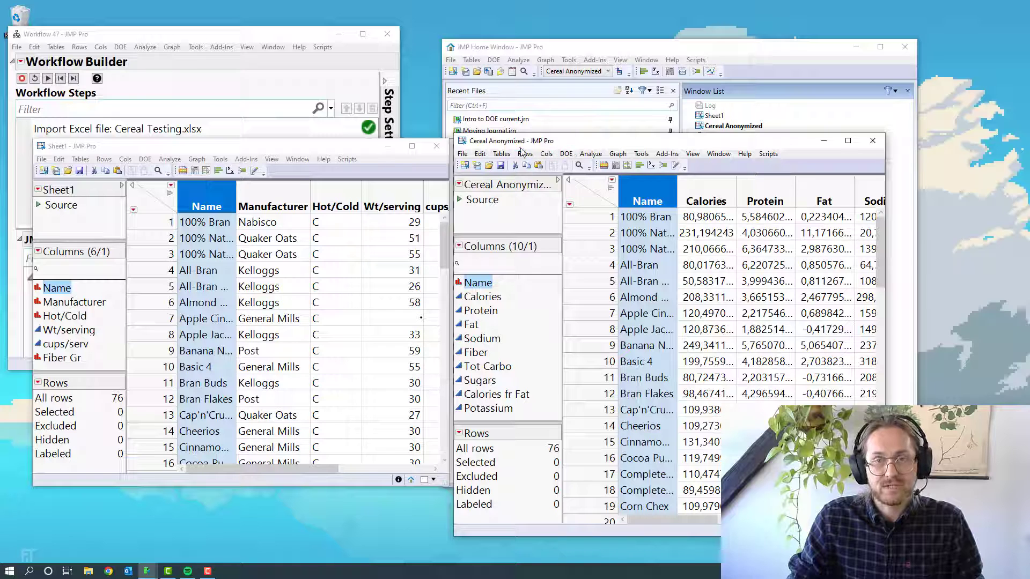
pyautogui.click(501, 153)
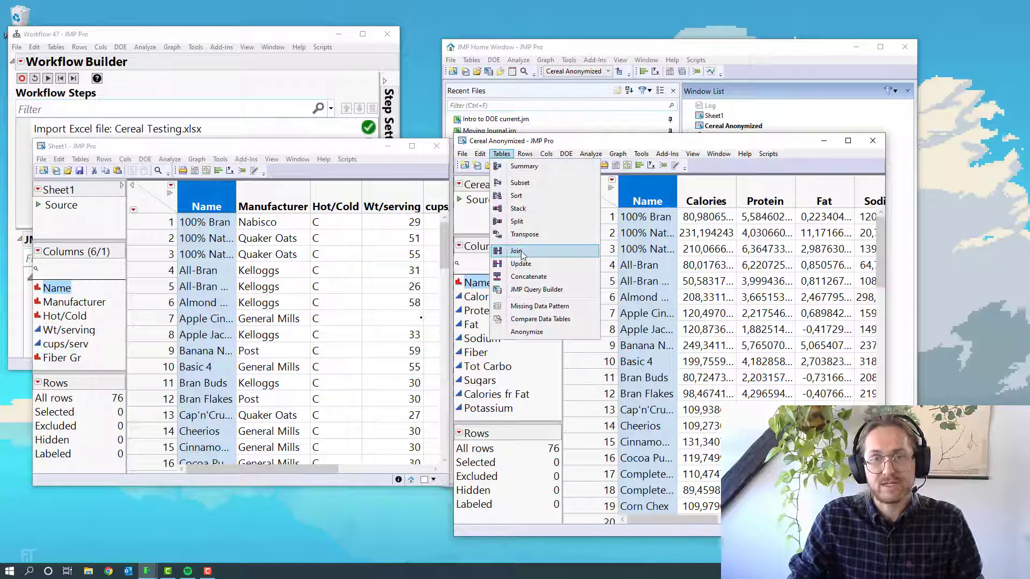
# Join Cereal Anonymized with Sheet1, matching the tables on Name = Name
pyautogui.click(517, 251)
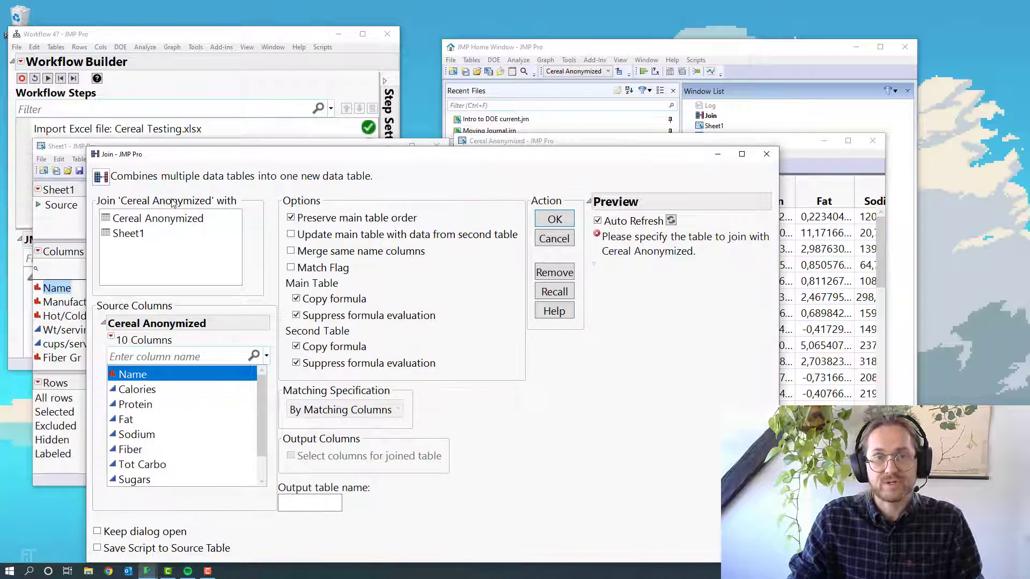
pyautogui.click(128, 232)
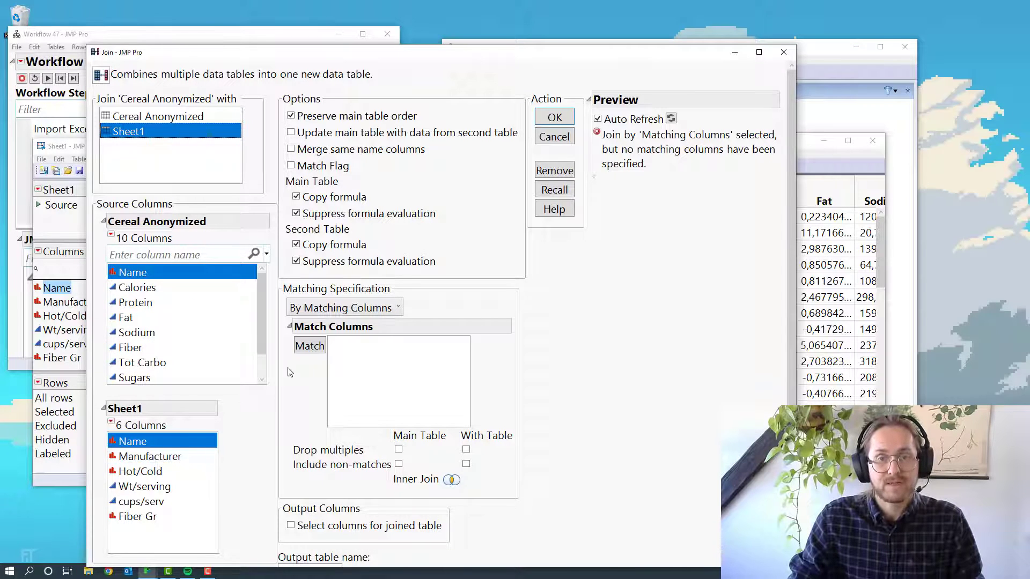
pyautogui.click(308, 345)
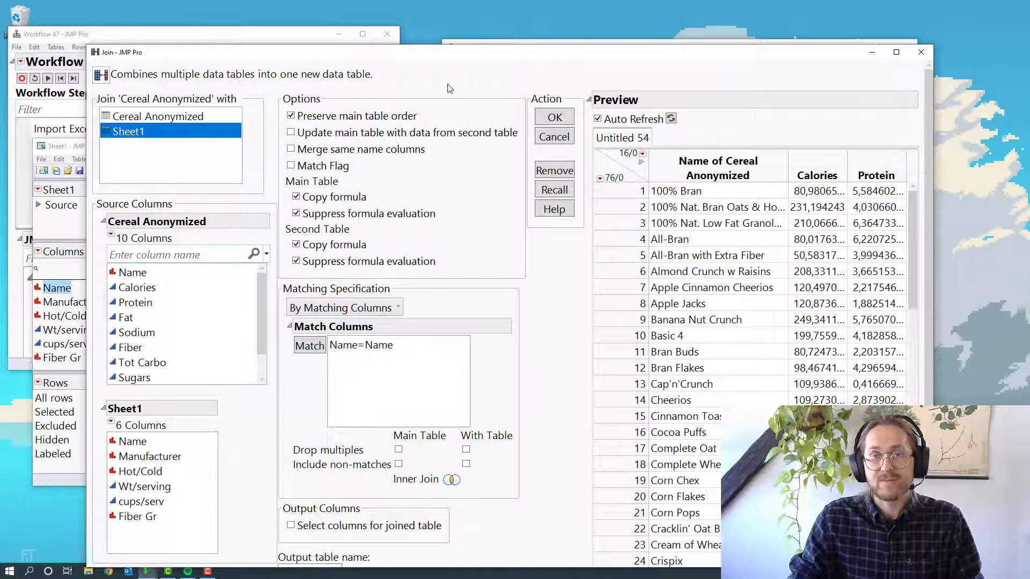
pyautogui.click(894, 52)
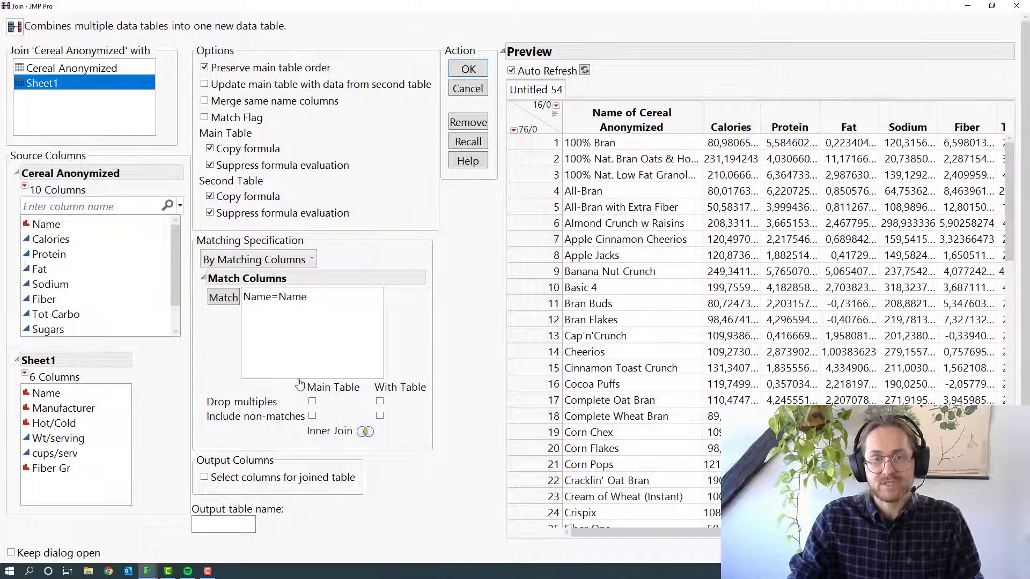
# Include non-matches from both tables, merge same-name columns with a match flag, and output the joined table
pyautogui.click(312, 417)
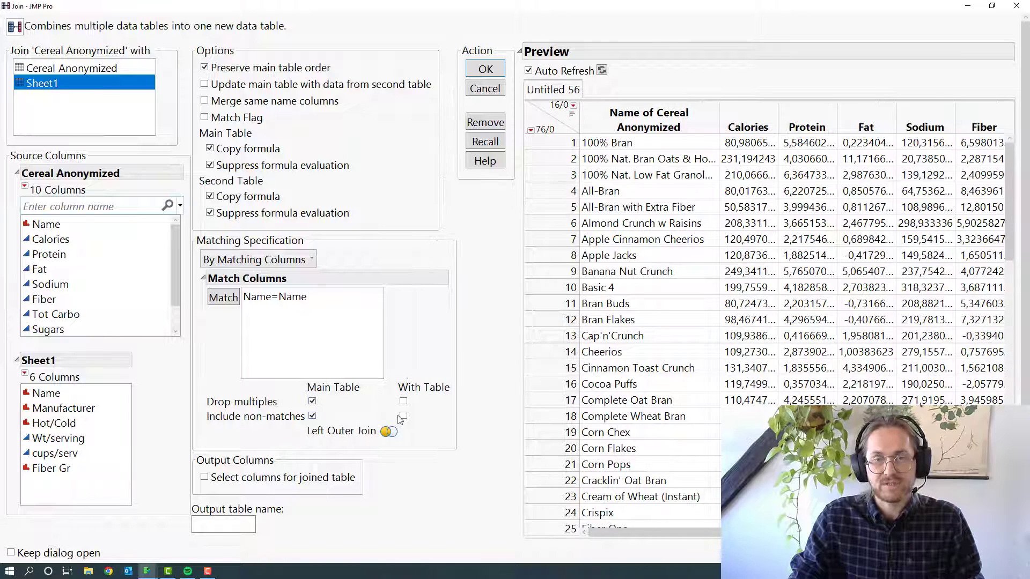
pyautogui.click(403, 401)
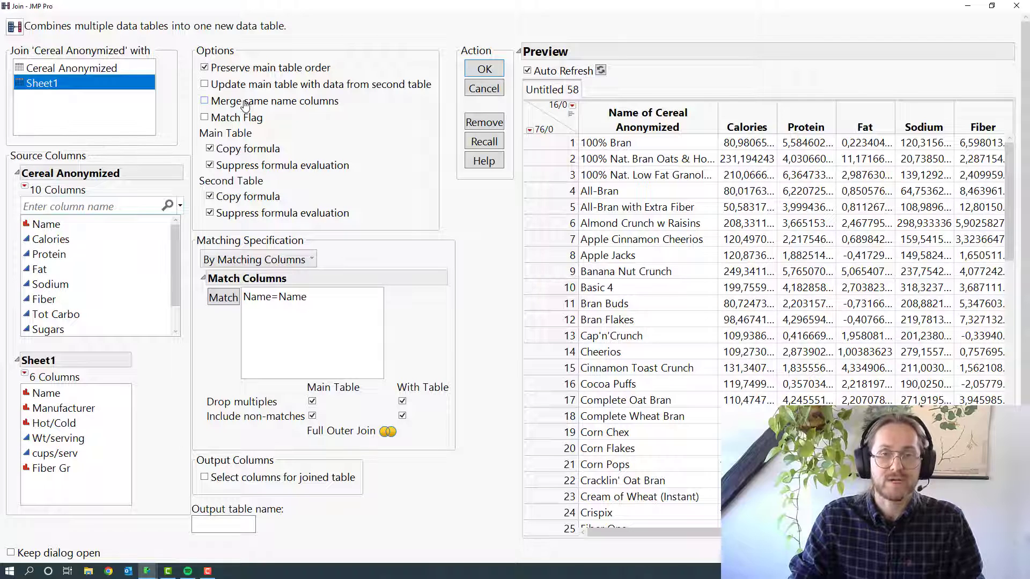
pyautogui.click(204, 117)
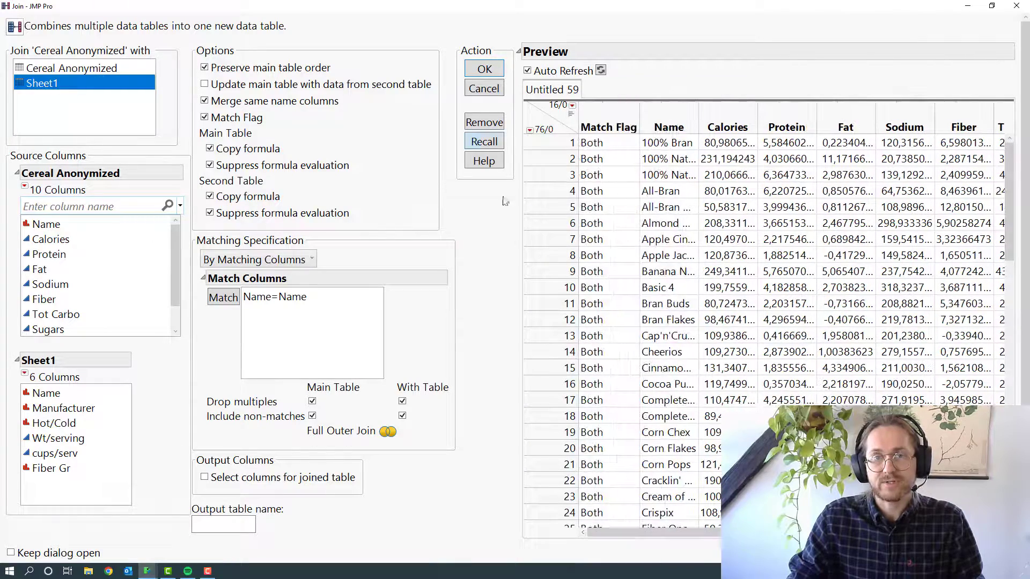
pyautogui.click(484, 69)
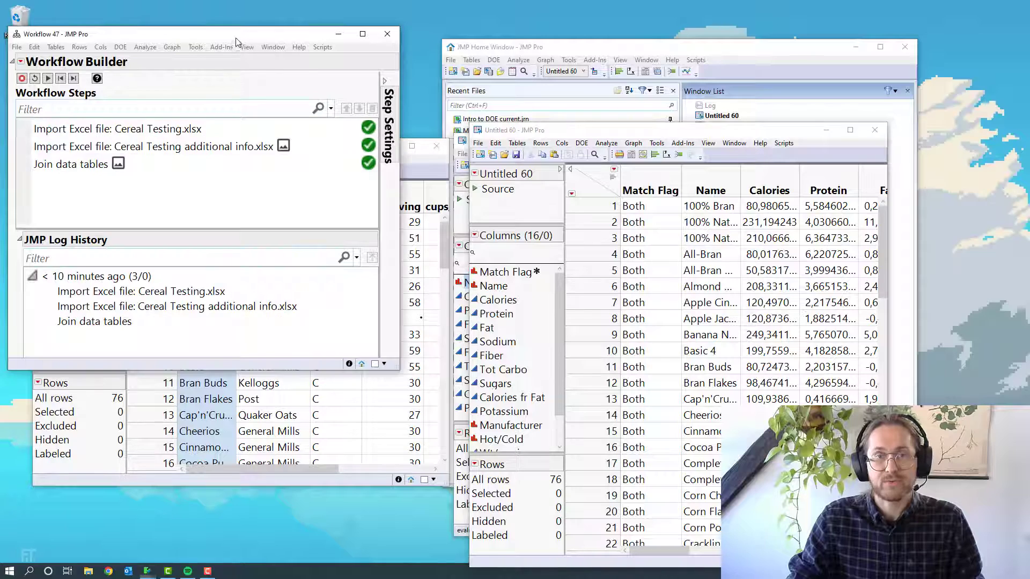
# Close Cereal Anonymized and Sheet1 without saving, keeping only the joined table
pyautogui.click(151, 147)
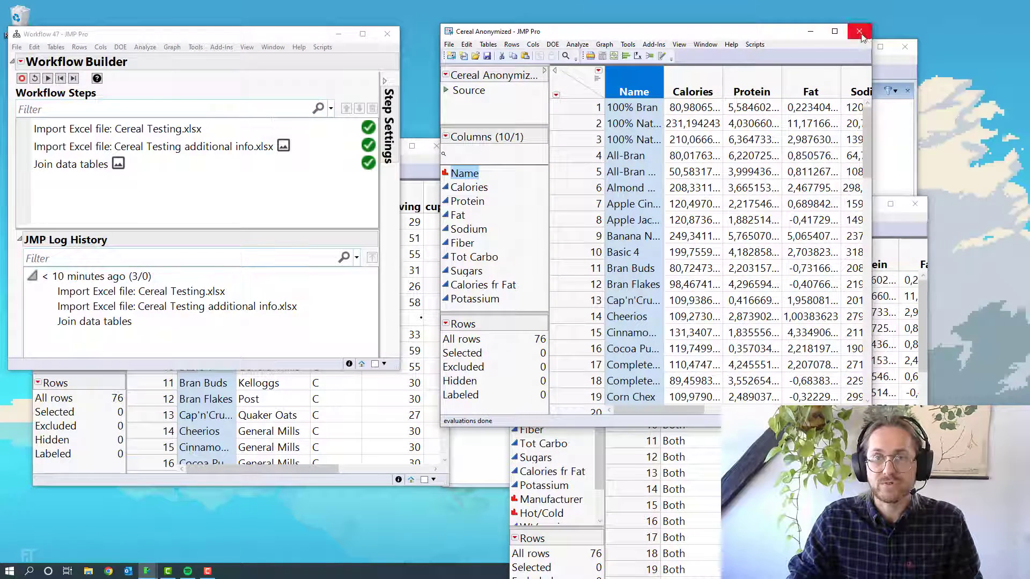
pyautogui.click(859, 31)
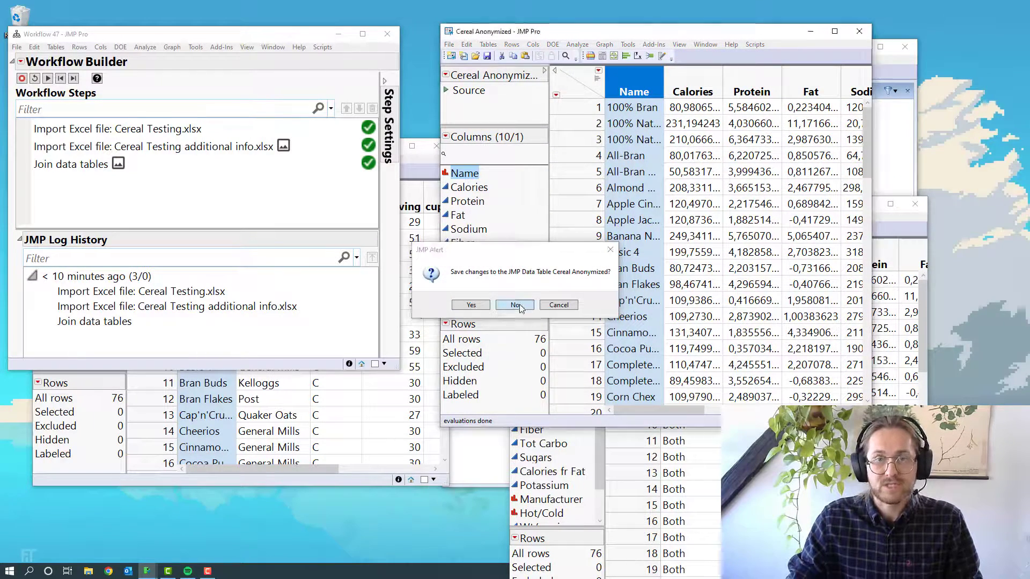
pyautogui.click(514, 303)
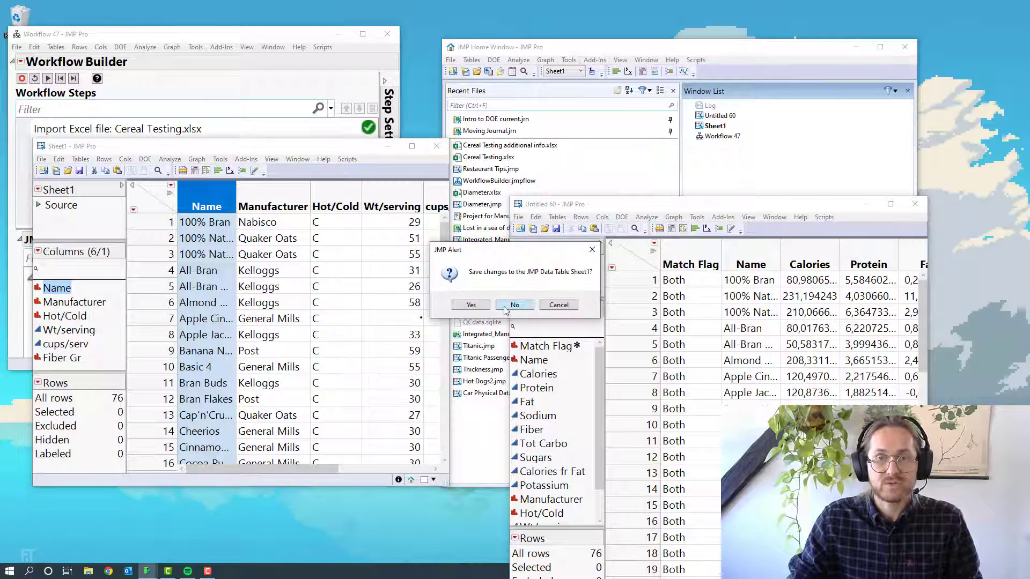
pyautogui.click(515, 304)
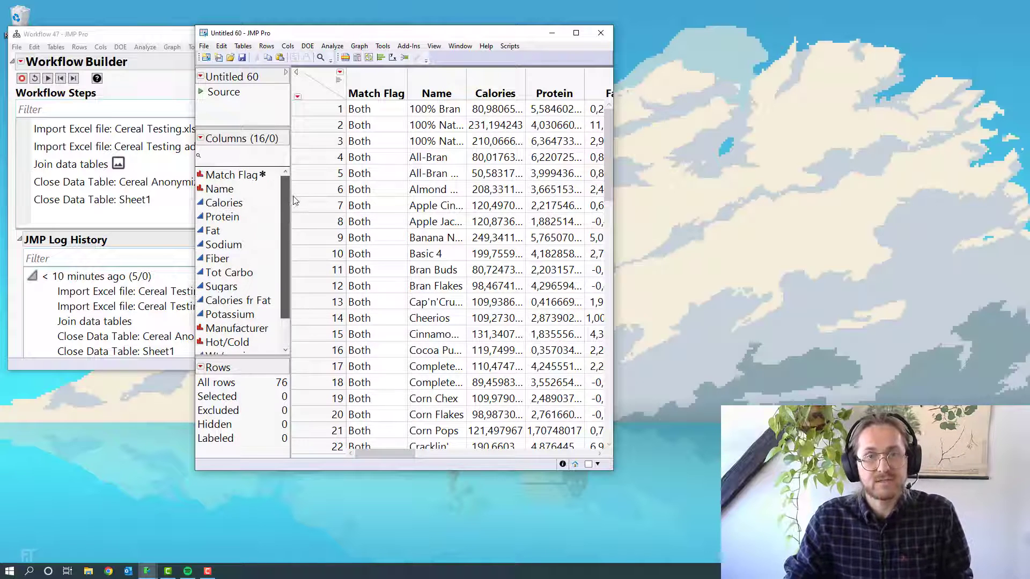
# Group Protein through Potassium plus cups/serv as a renamed continuous-factors group, with Wt/serving after Calories
pyautogui.click(223, 203)
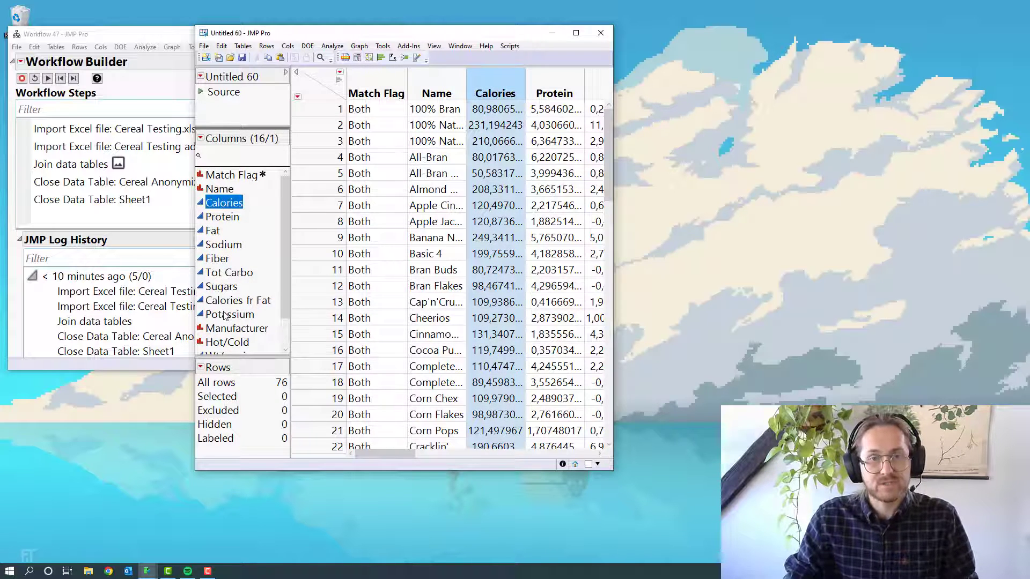
pyautogui.click(229, 314)
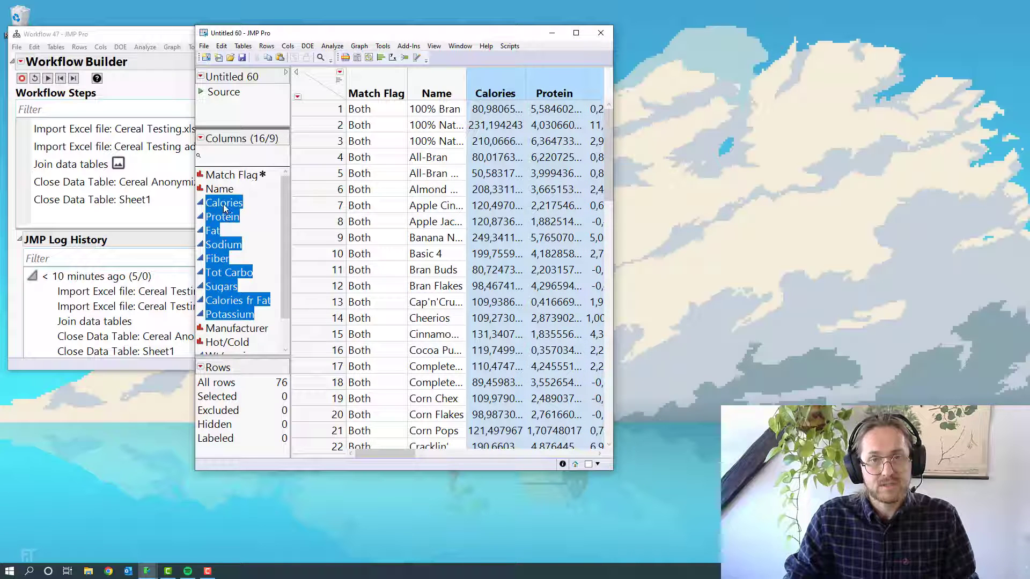
pyautogui.click(223, 203)
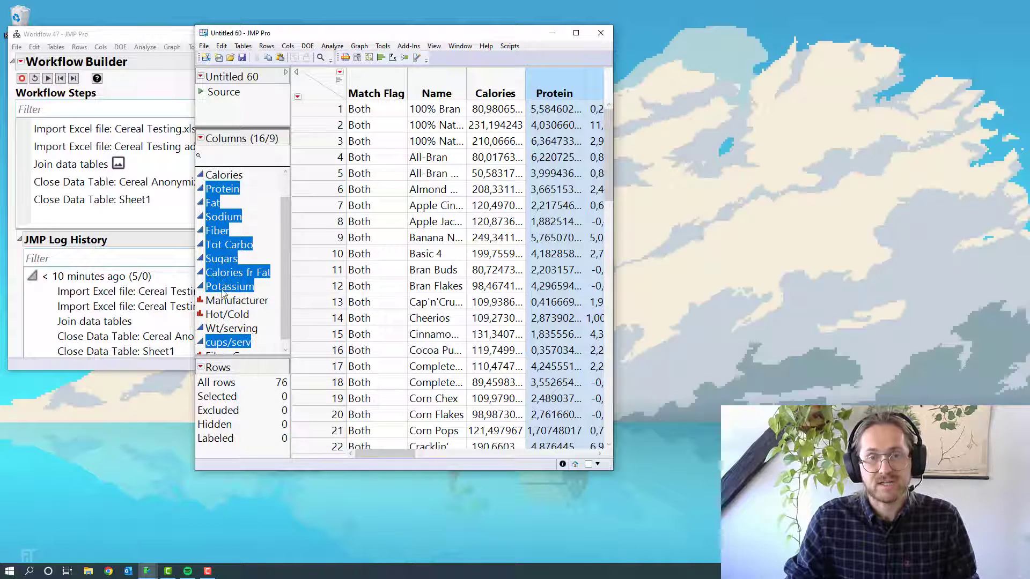
pyautogui.scroll(-3)
pyautogui.write('Cont. fac')
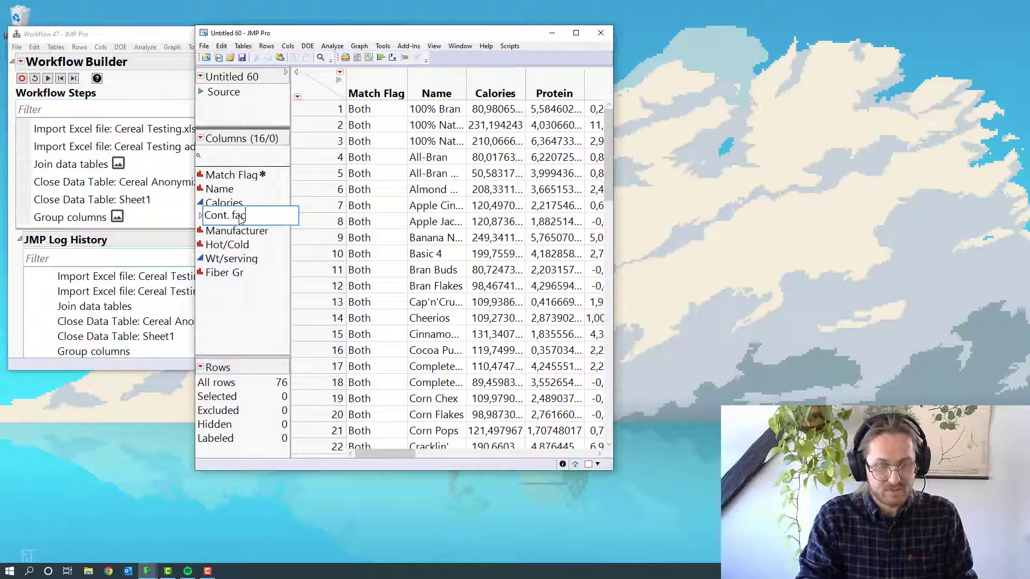
pyautogui.write('toers')
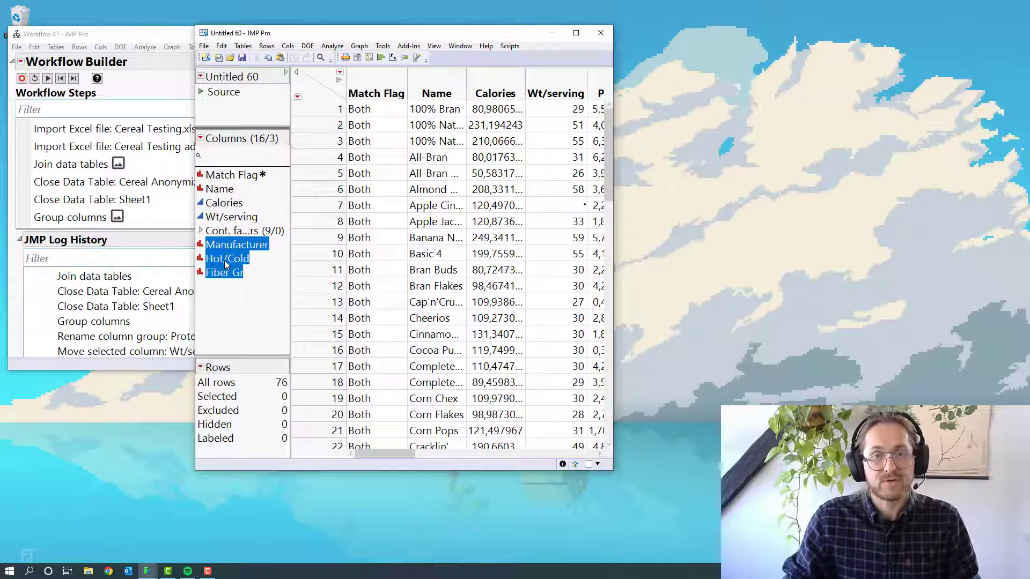
# Group Manufacturer, Hot/Cold and Fiber Gr as 'Cat. factors' and move Manufacturer after Match Flag
pyautogui.rightClick(226, 257)
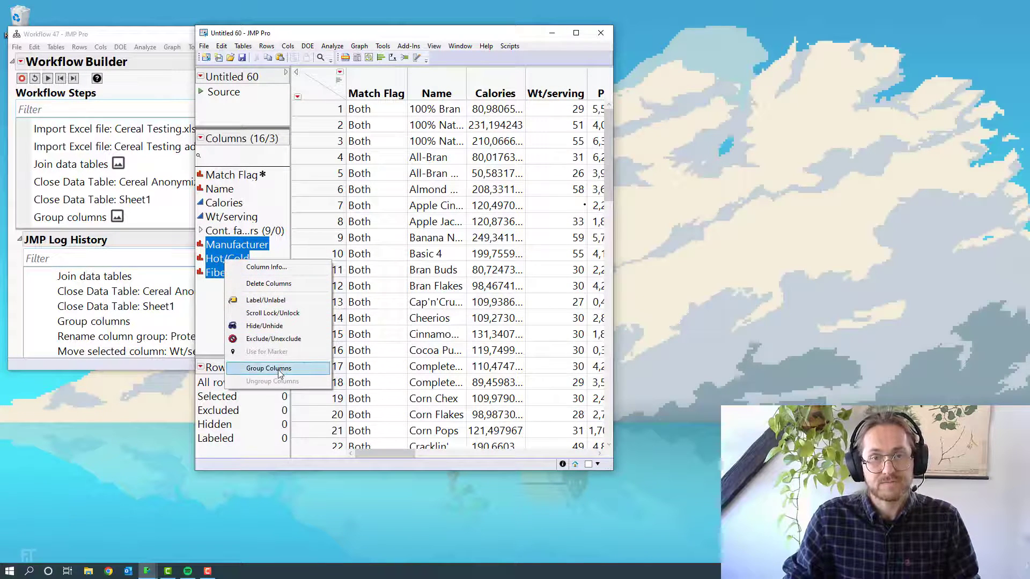
pyautogui.click(267, 367)
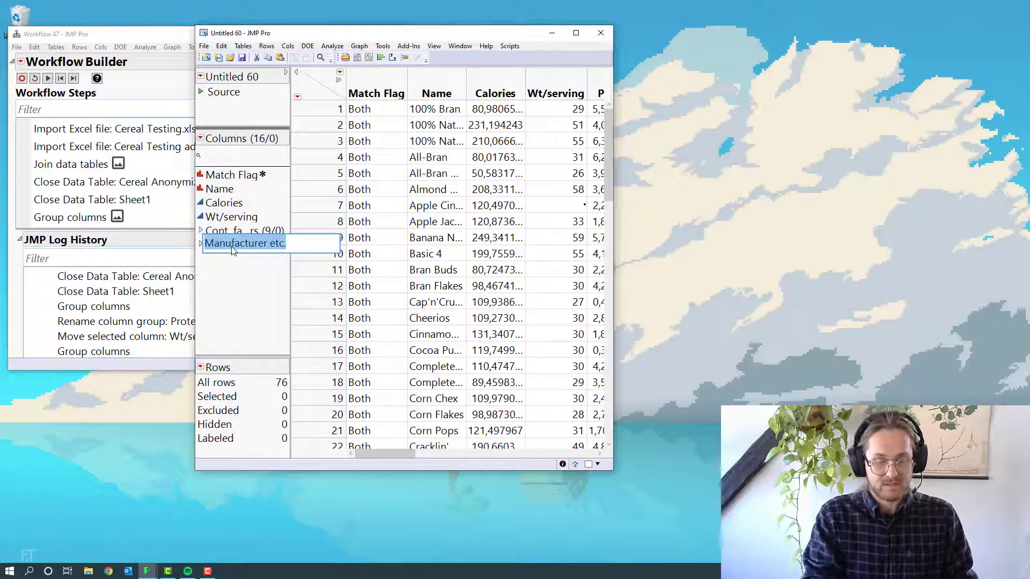
pyautogui.write('Cat. factors (3/0')
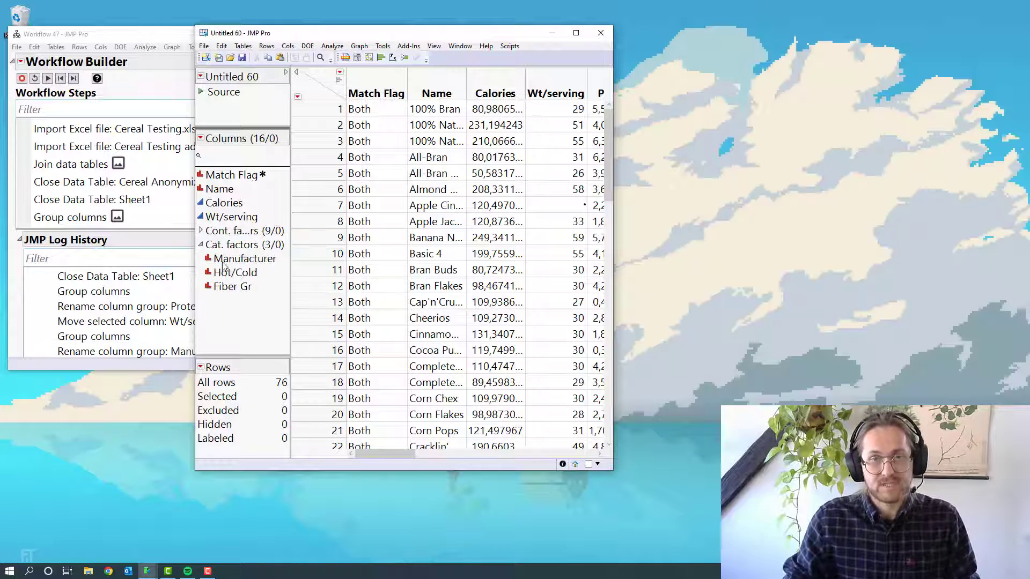
pyautogui.click(244, 258)
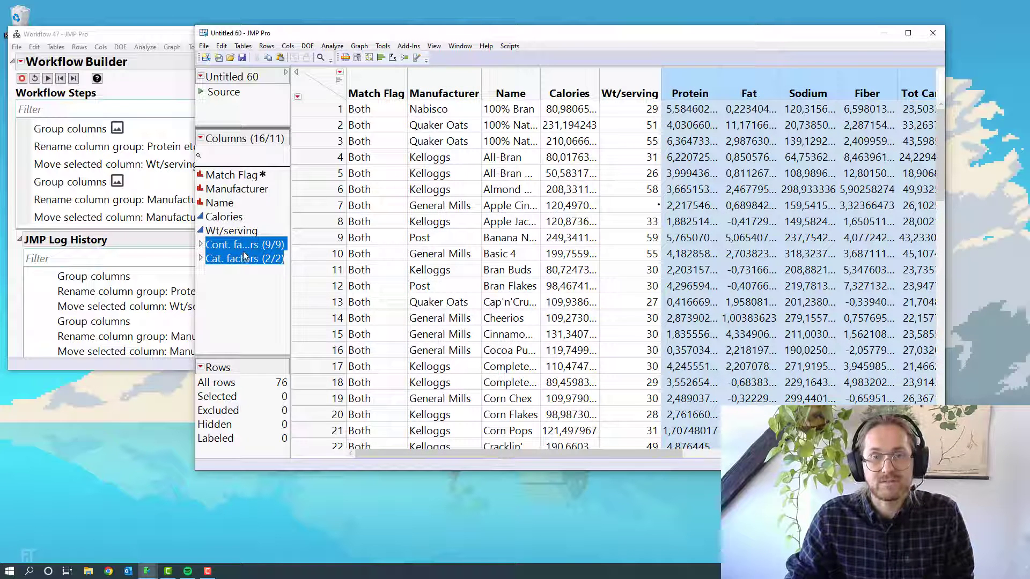
# Hide the continuous and categorical factor groups and widen the Name column
pyautogui.rightClick(245, 244)
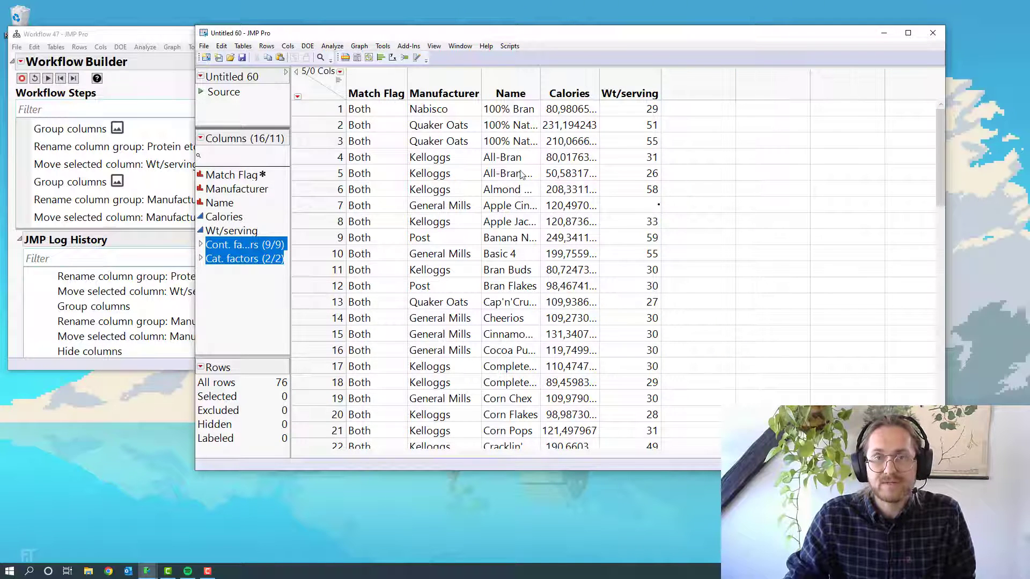
pyautogui.moveTo(451, 287)
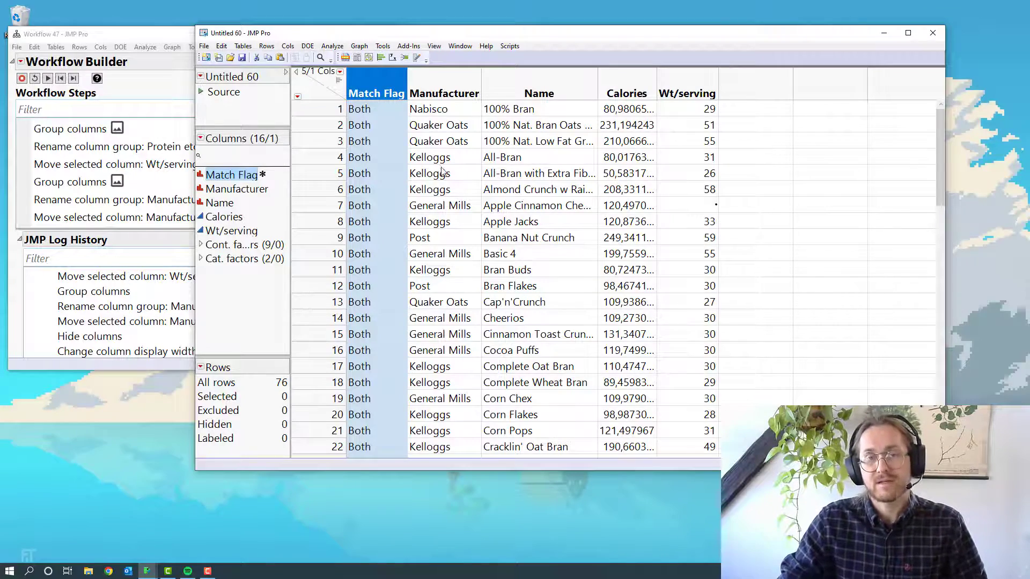
# Hide Match Flag and move it to the end of the Columns panel
pyautogui.scroll(-3)
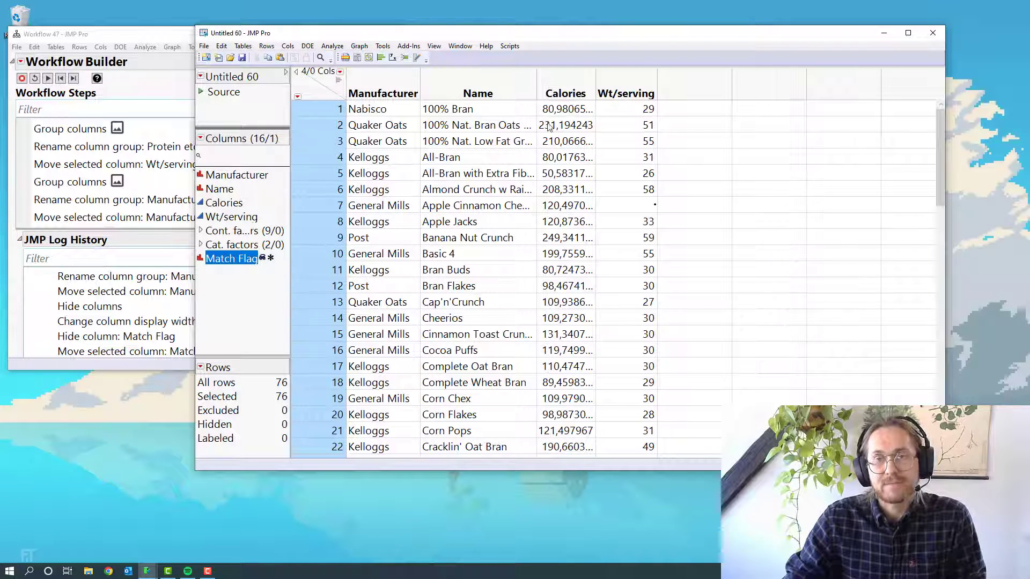
pyautogui.click(625, 92)
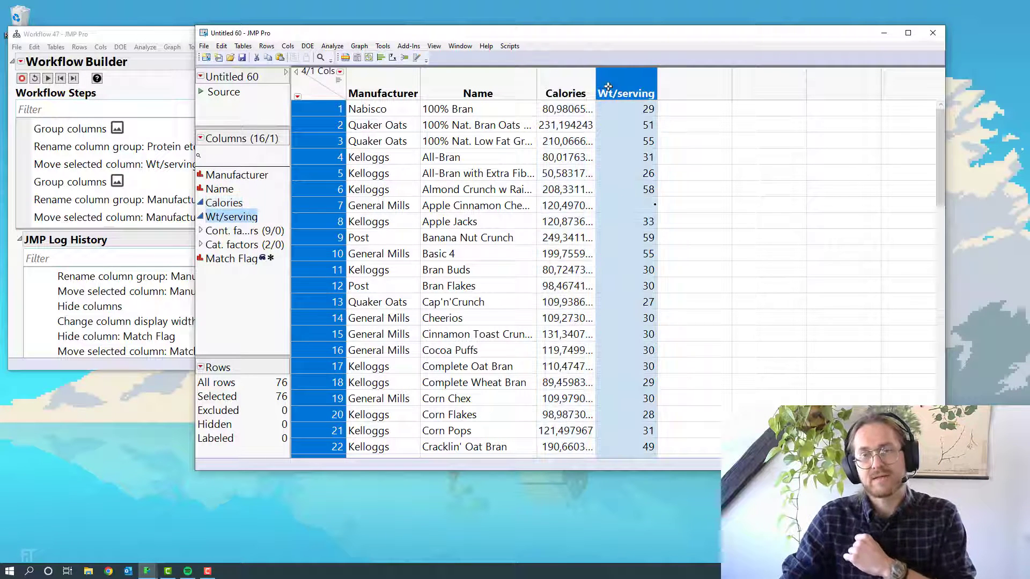
pyautogui.click(565, 93)
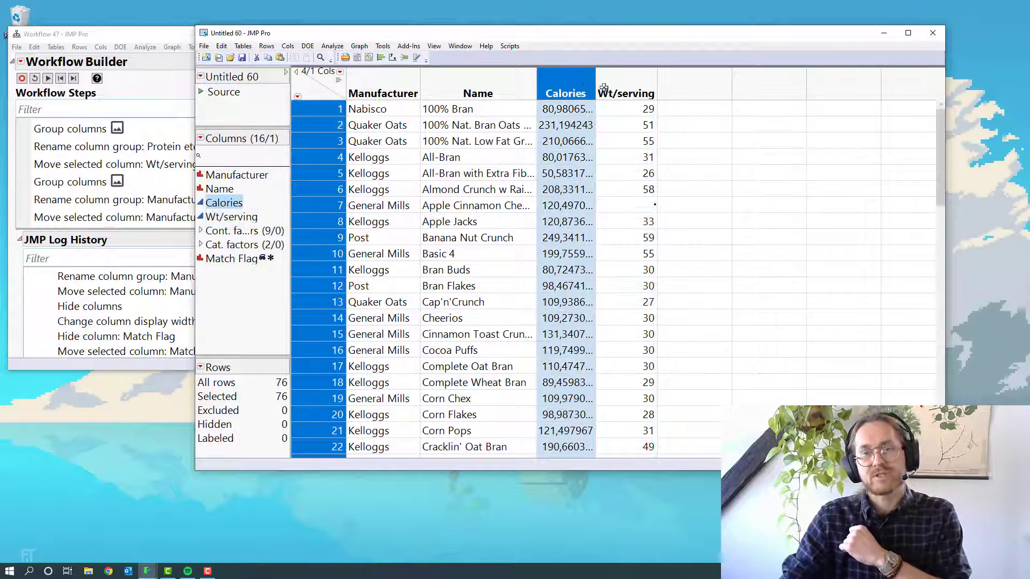
pyautogui.click(625, 92)
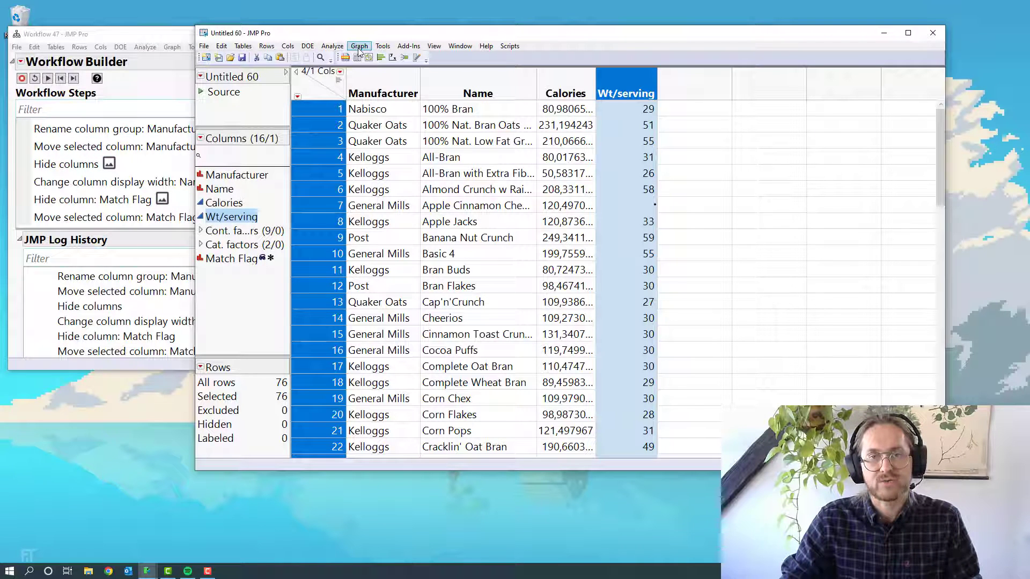
# Launch Fit Y by X with Calories as Y against Wt/serving as X
pyautogui.click(358, 46)
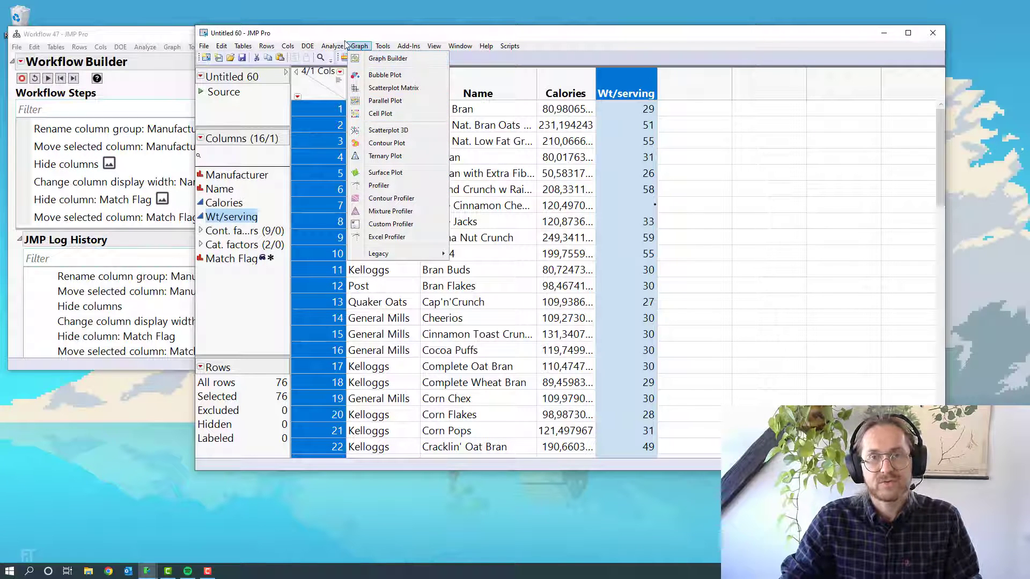
pyautogui.click(332, 46)
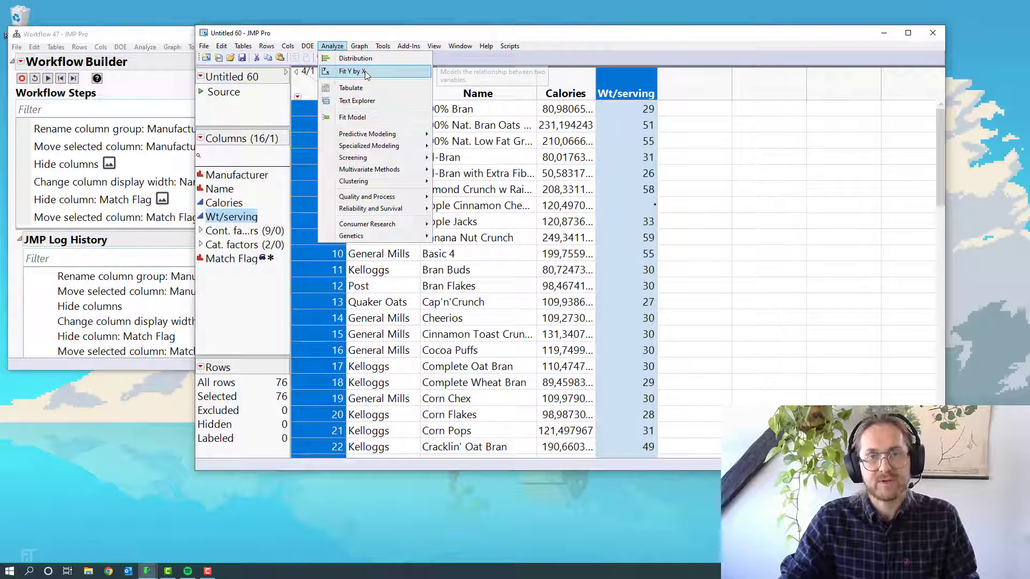
pyautogui.click(350, 70)
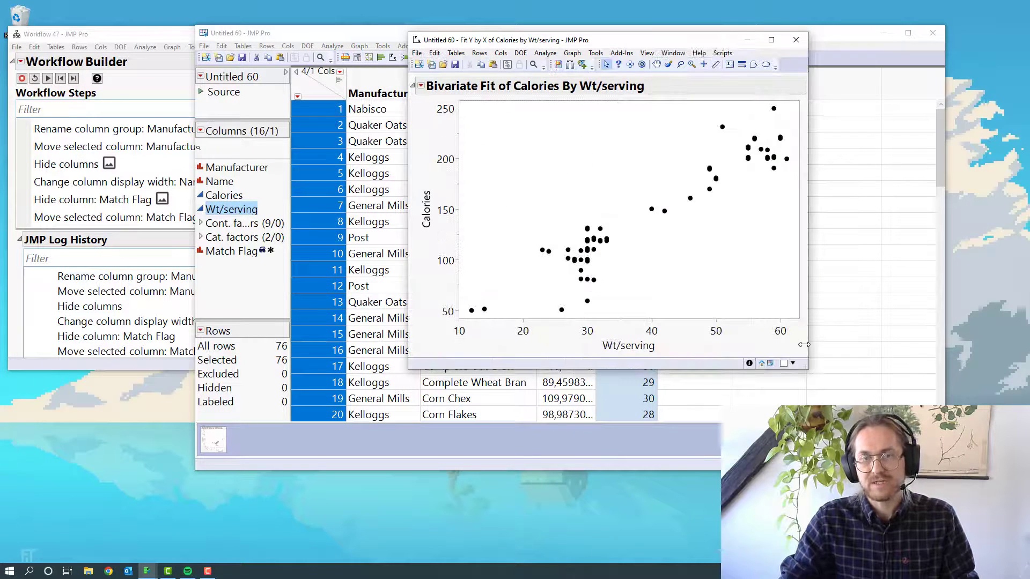
pyautogui.moveTo(443, 169)
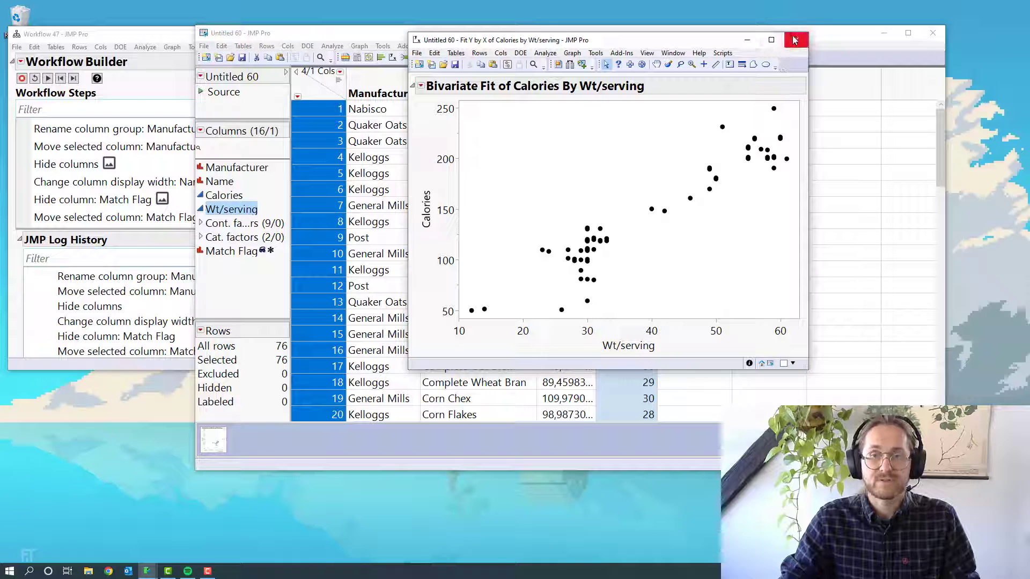
pyautogui.moveTo(618, 332)
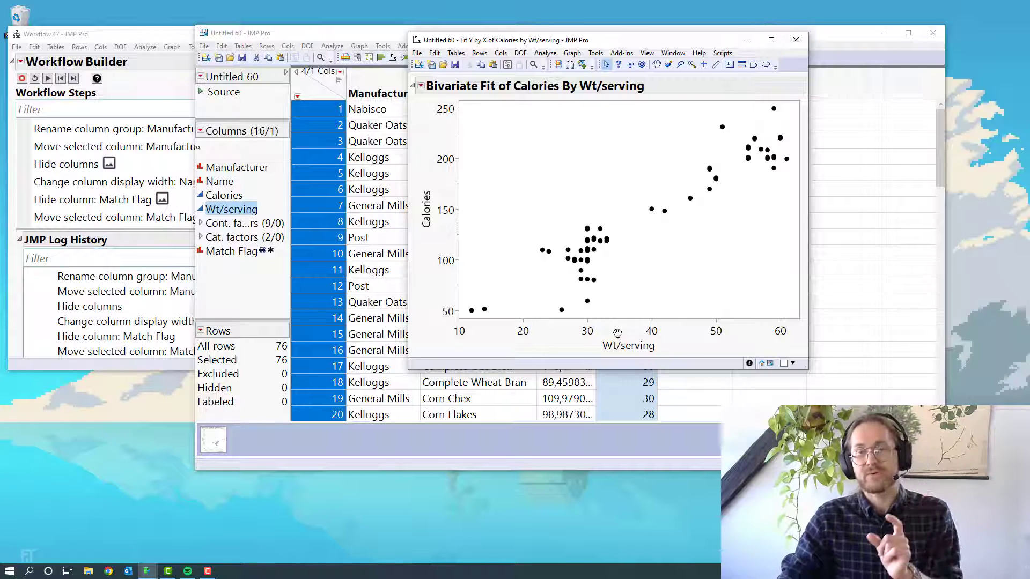
# Close the Calories by Wt/serving report, leaving the cereal table
pyautogui.click(794, 40)
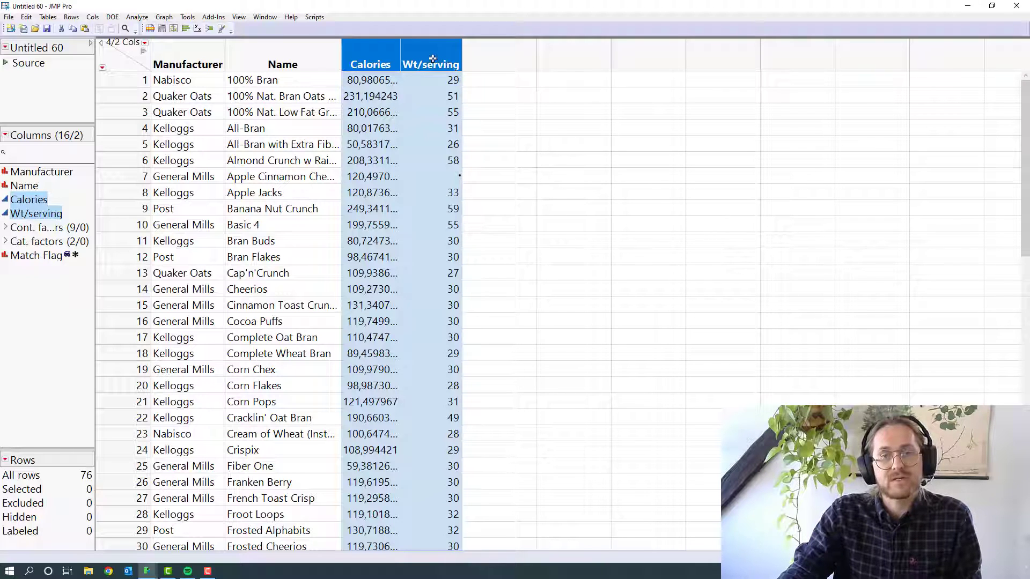
# Create a Combine > Ratio formula column of Calories over Wt/serving
pyautogui.rightClick(431, 59)
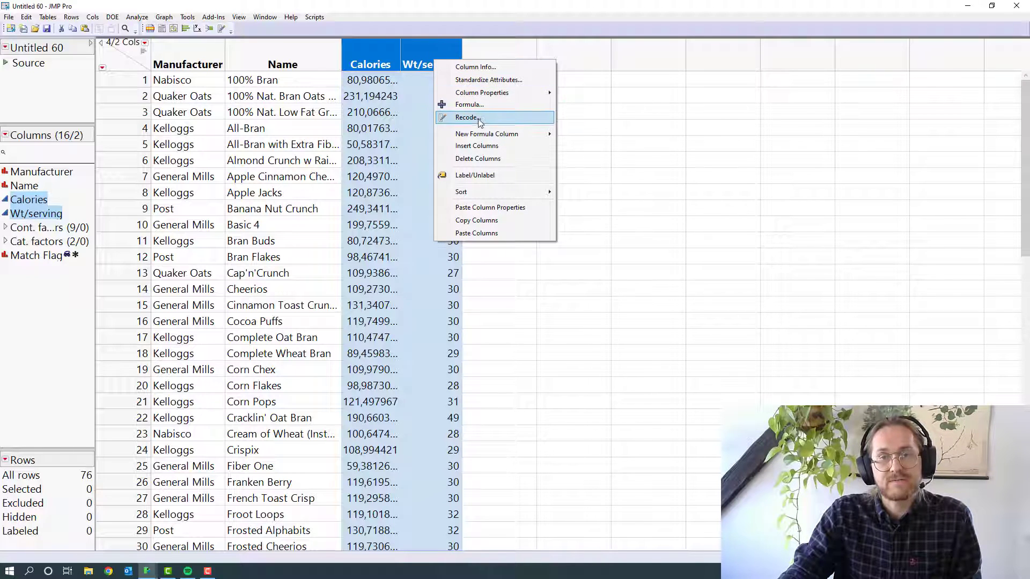
pyautogui.moveTo(474, 175)
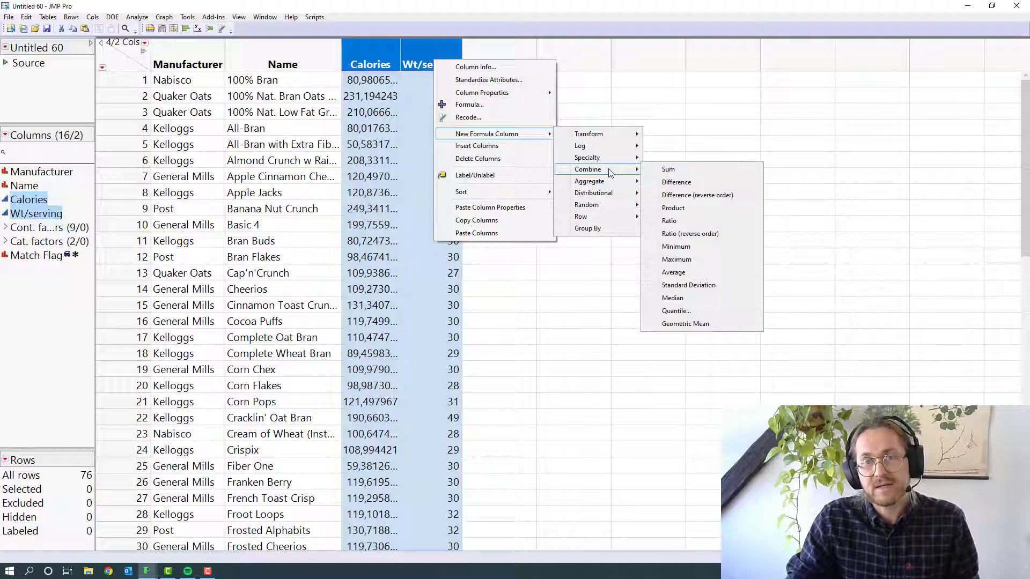
pyautogui.click(668, 219)
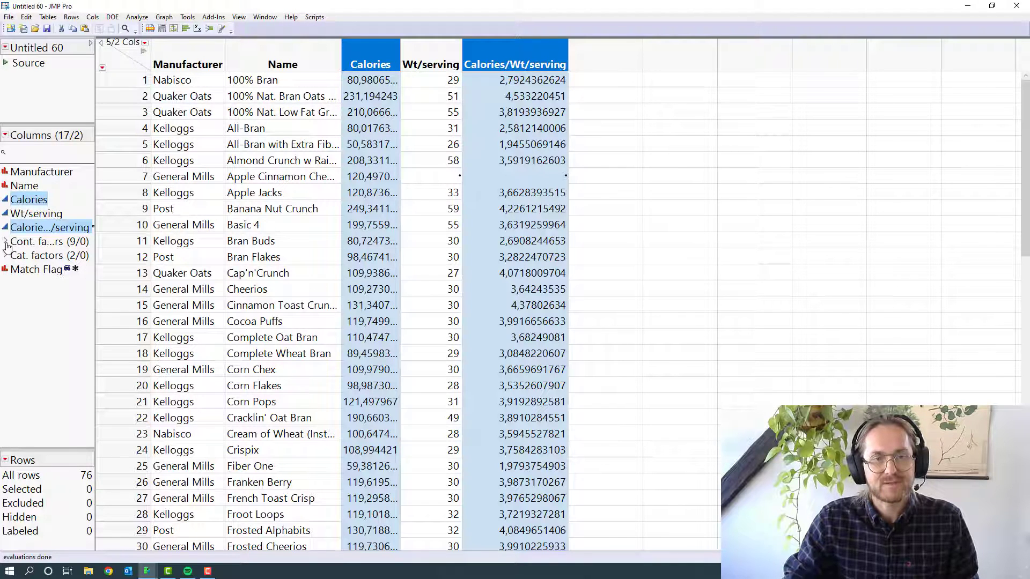
# Unhide the Cont. factors column group so Protein through Potassium reappear
pyautogui.rightClick(50, 242)
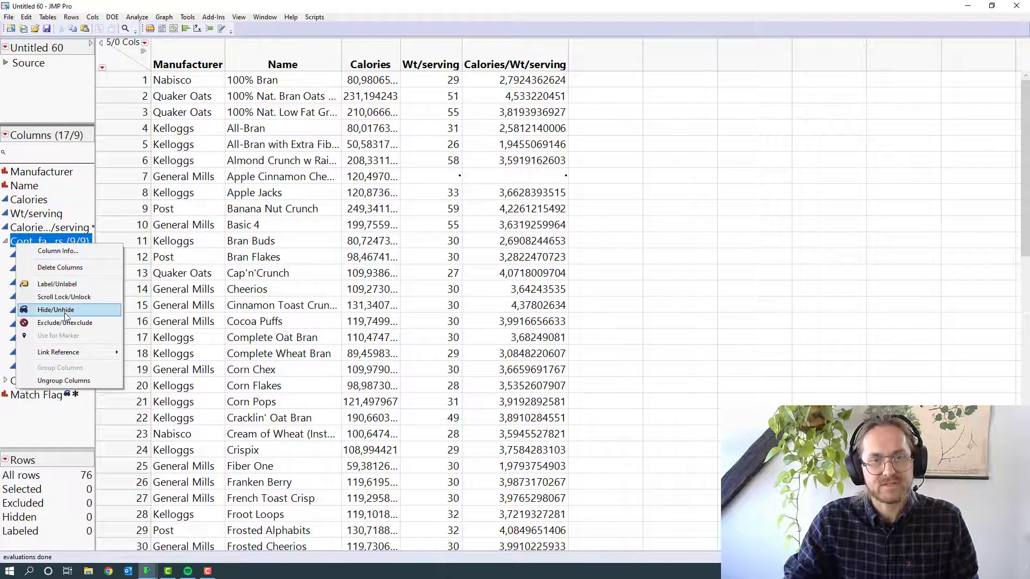
pyautogui.click(56, 308)
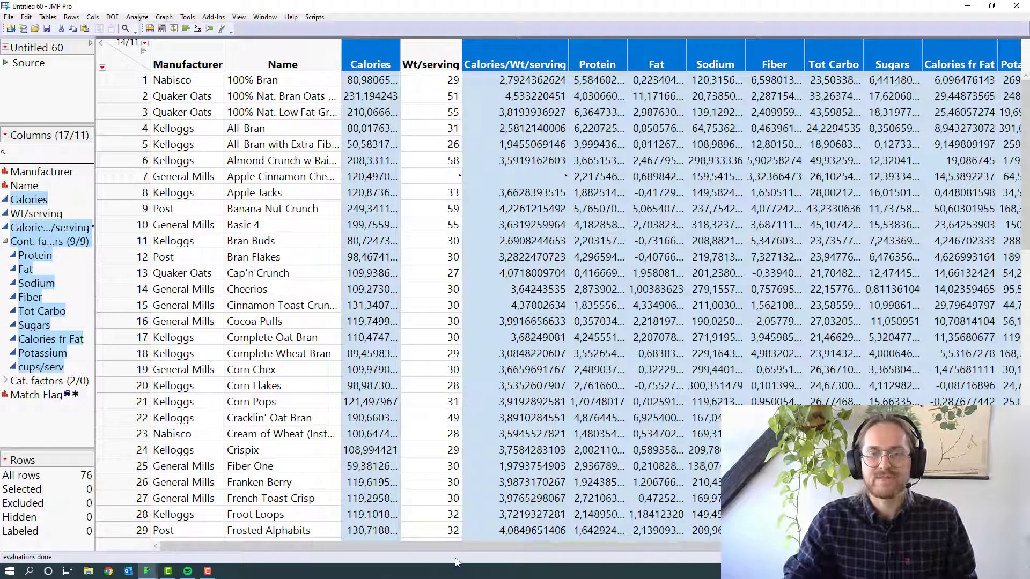
pyautogui.hscroll(3)
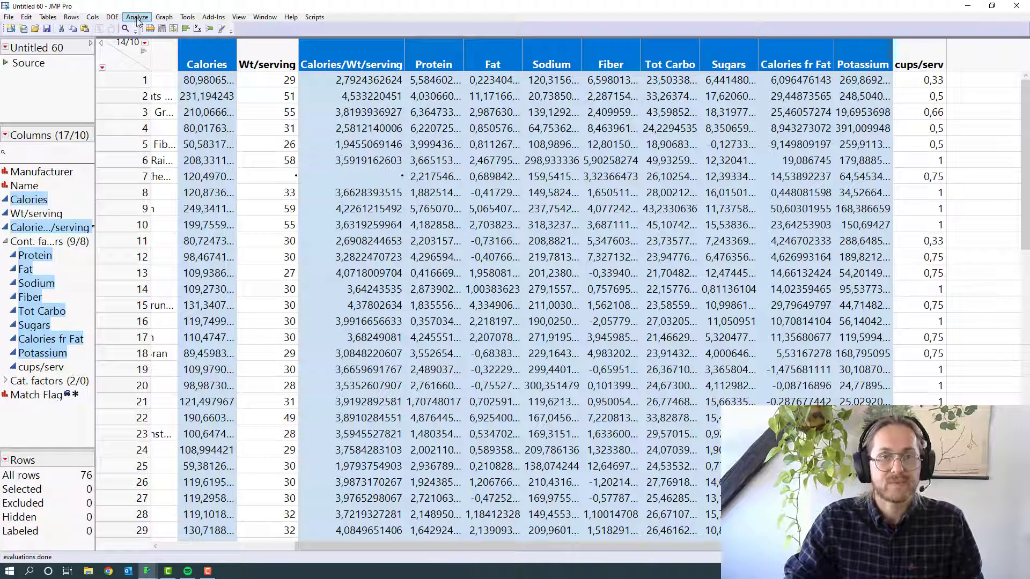
# Standardize the numeric columns' Format attribute to Fixed Dec with 1 decimal
pyautogui.click(92, 16)
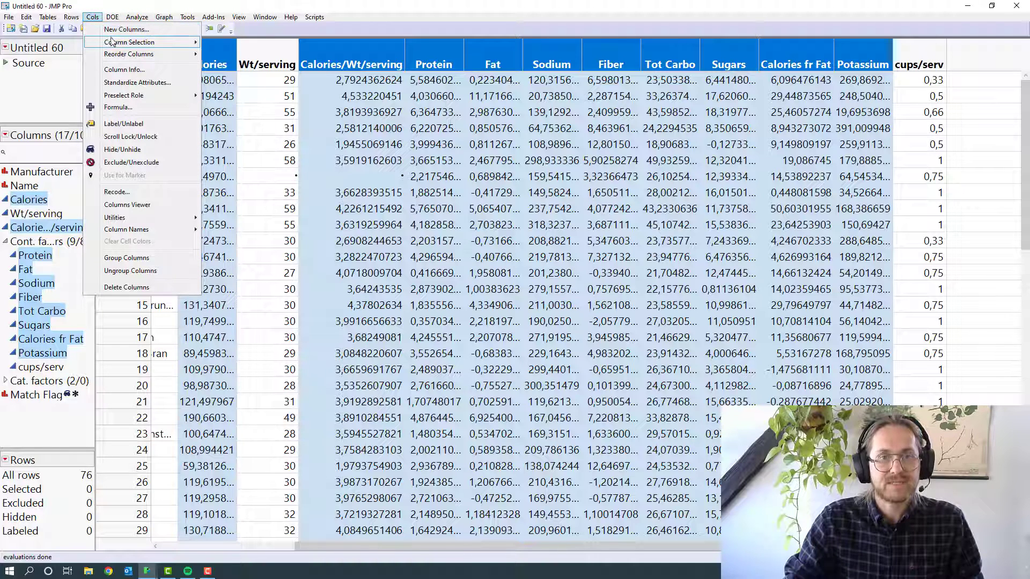
pyautogui.moveTo(138, 83)
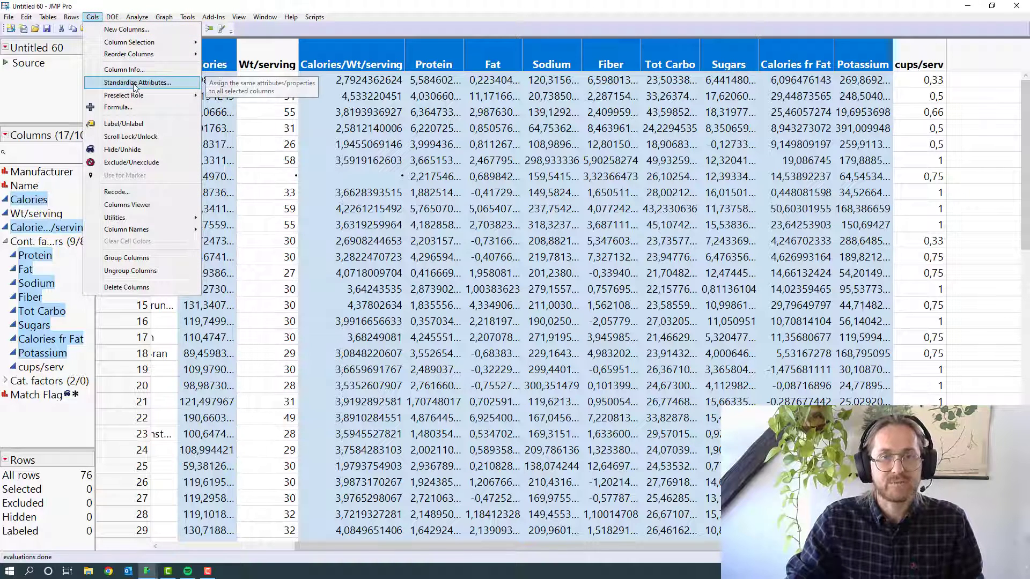
pyautogui.click(137, 82)
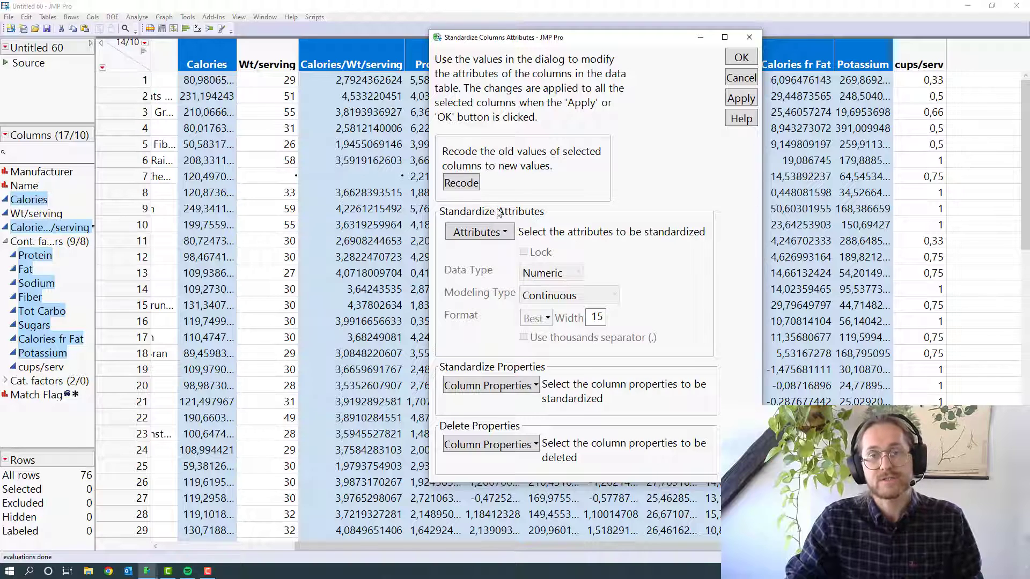
pyautogui.click(479, 231)
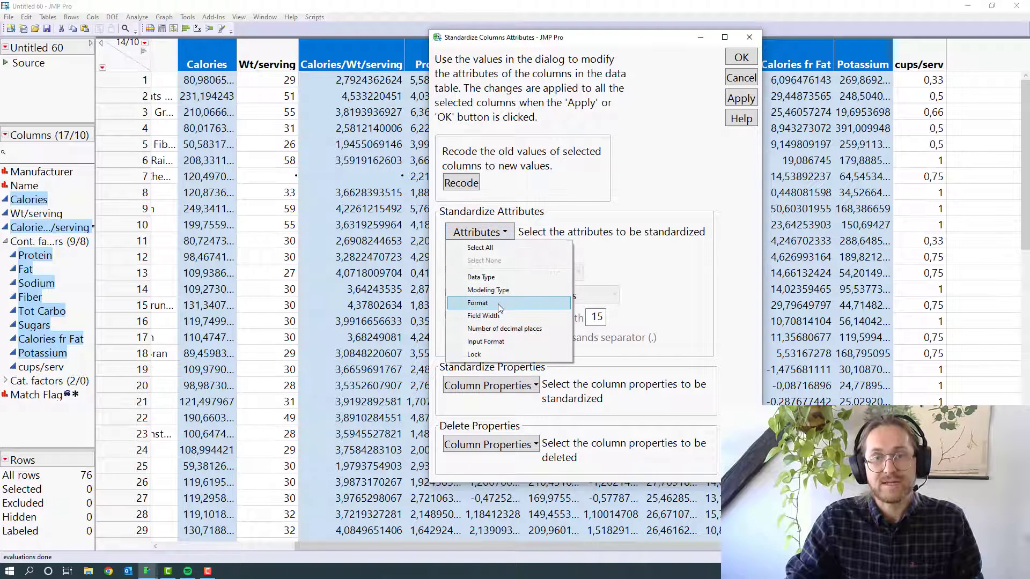
pyautogui.click(477, 302)
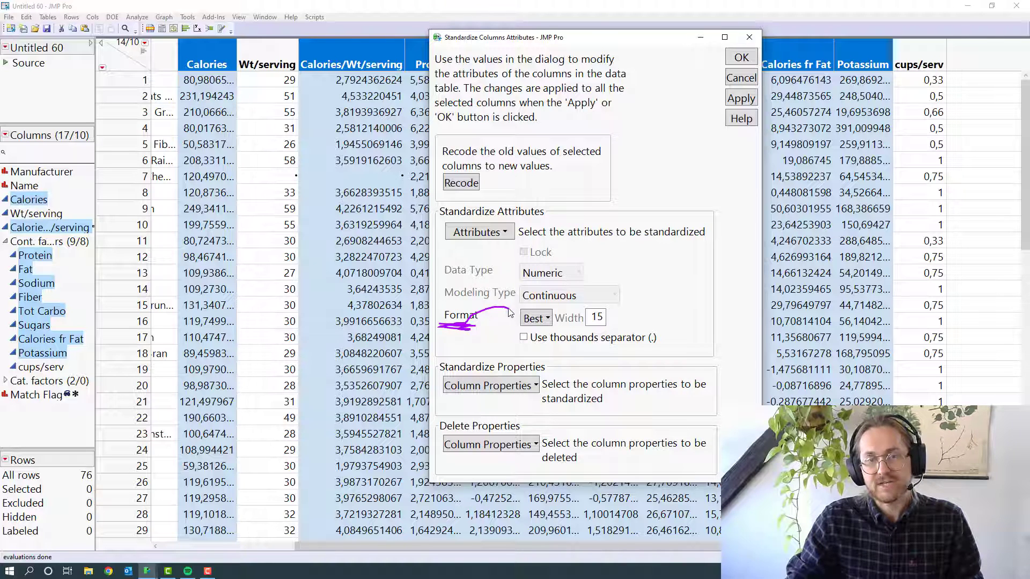
pyautogui.click(535, 317)
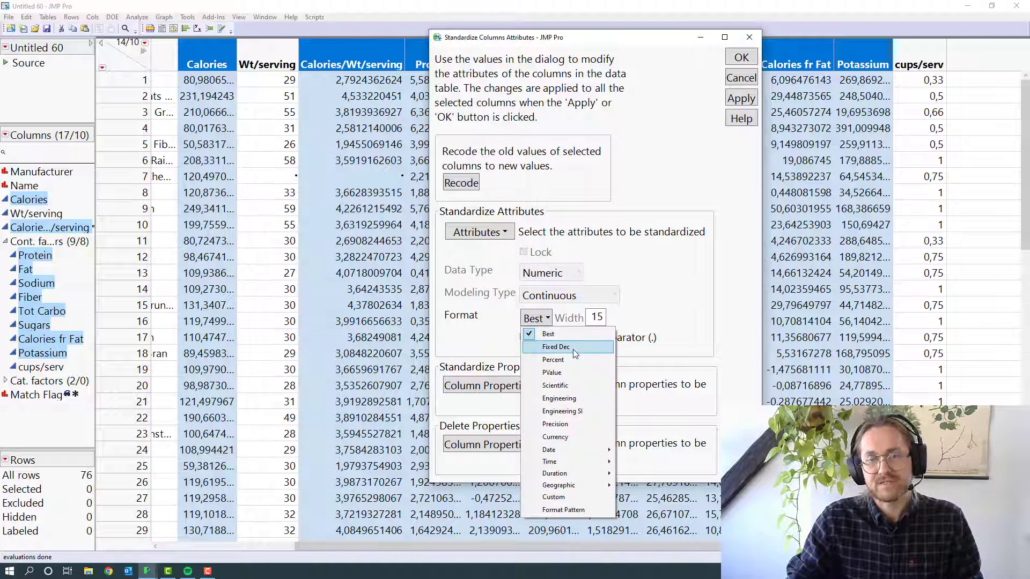
pyautogui.click(556, 346)
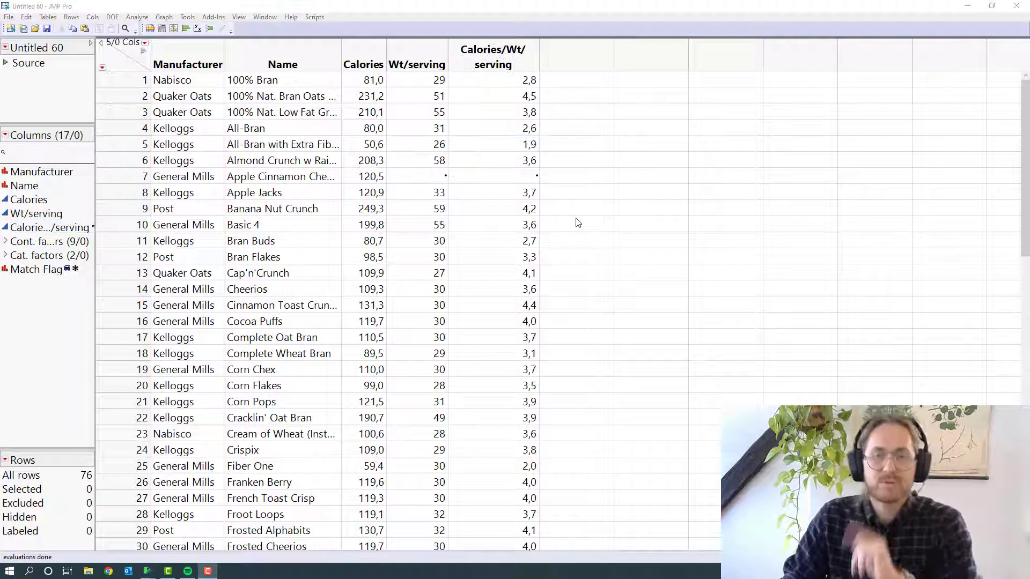
pyautogui.moveTo(587, 207)
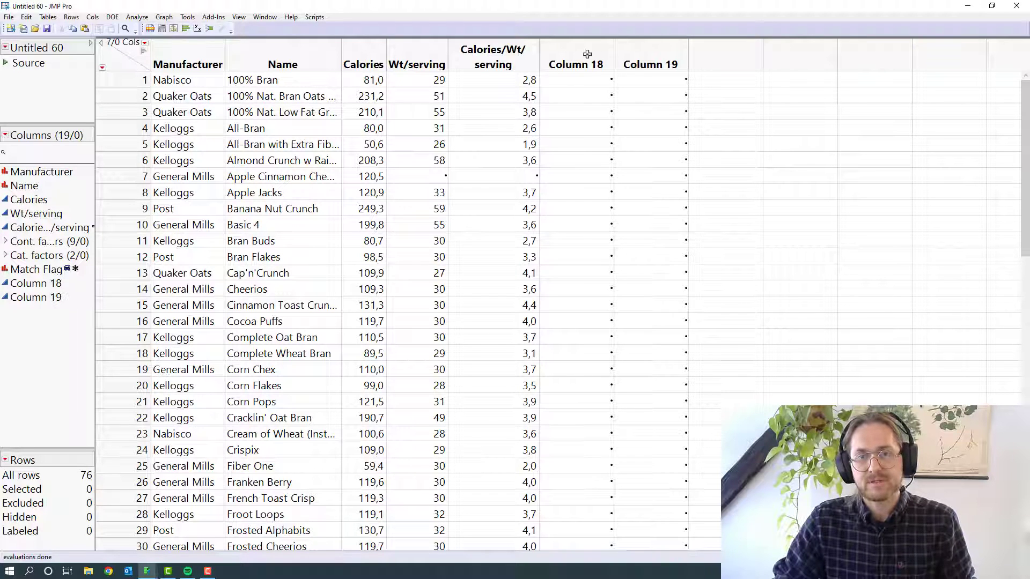
# Rename Column 18 to 'Portion size' and start naming Column 19 'Sweetness'
pyautogui.doubleClick(574, 63)
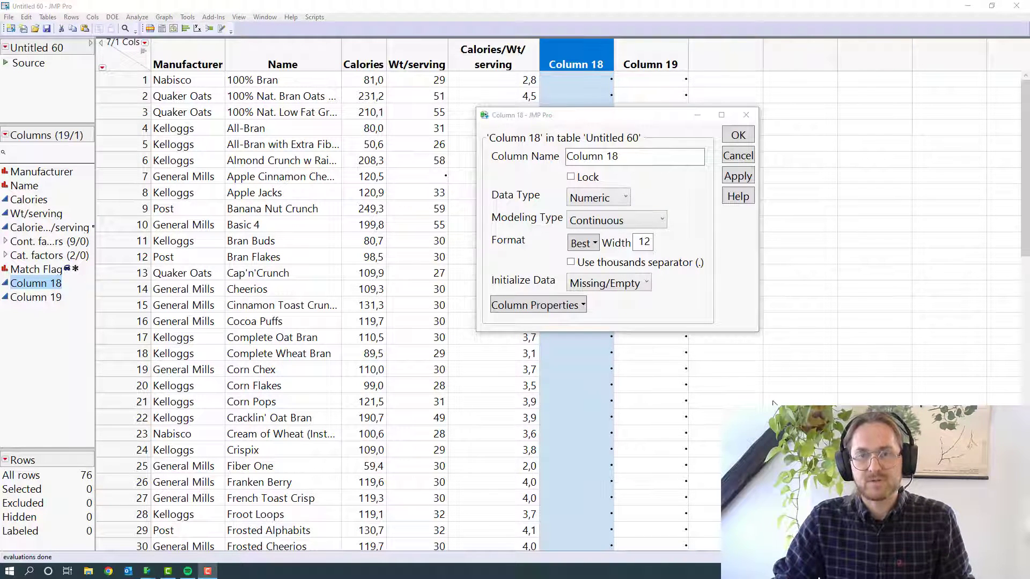
pyautogui.click(633, 156)
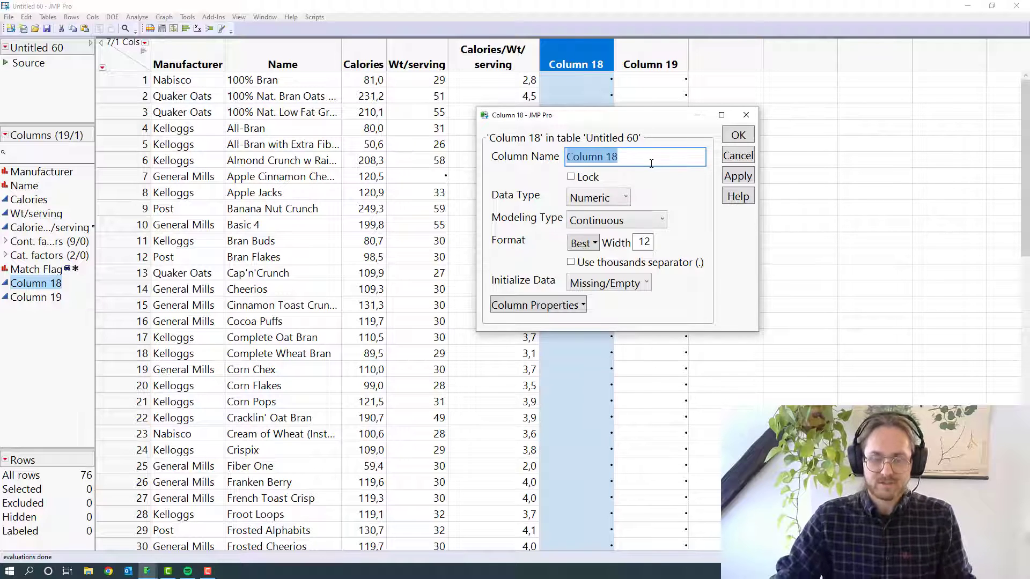
pyautogui.write('Portion')
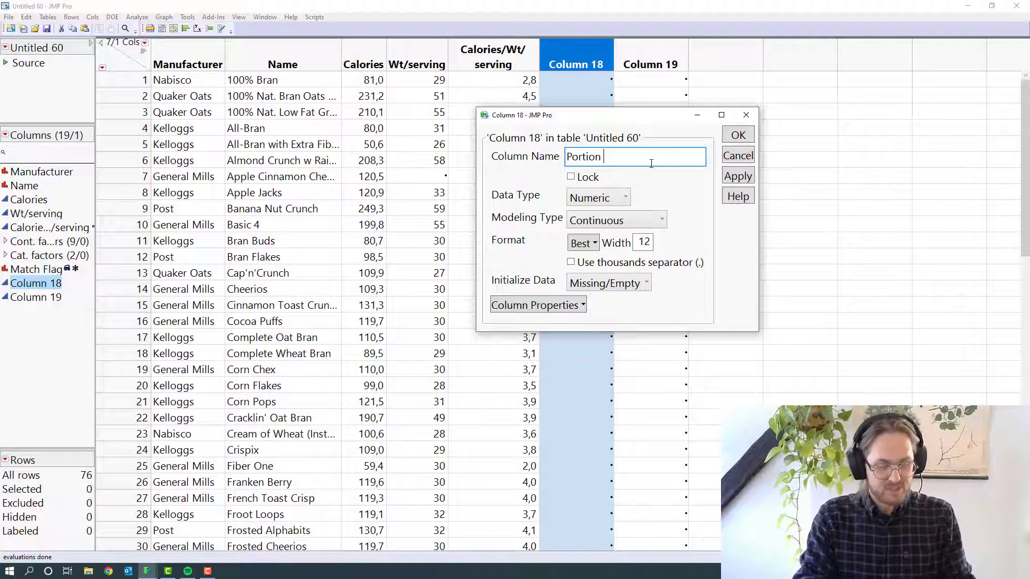
pyautogui.write('size')
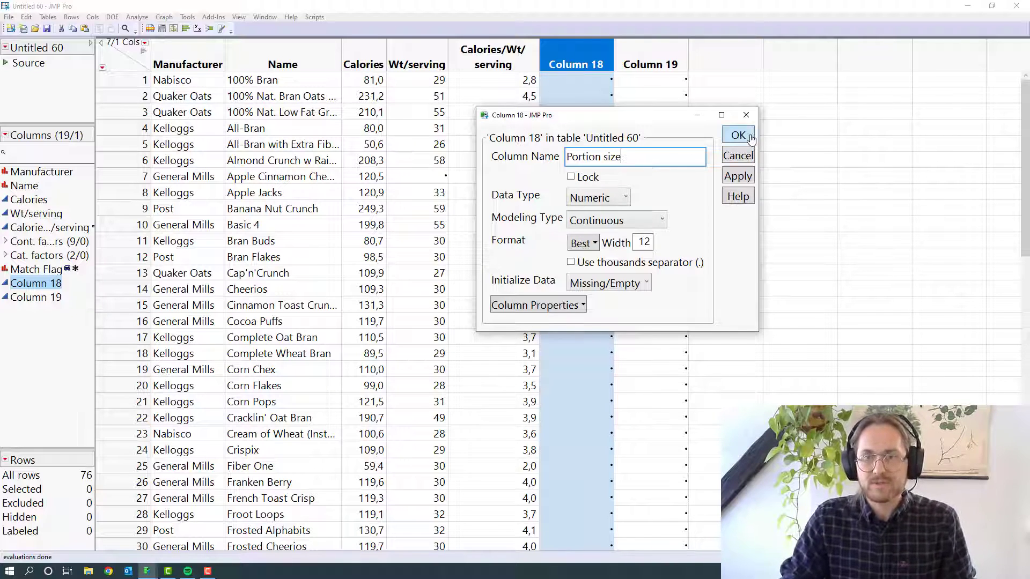
pyautogui.click(738, 136)
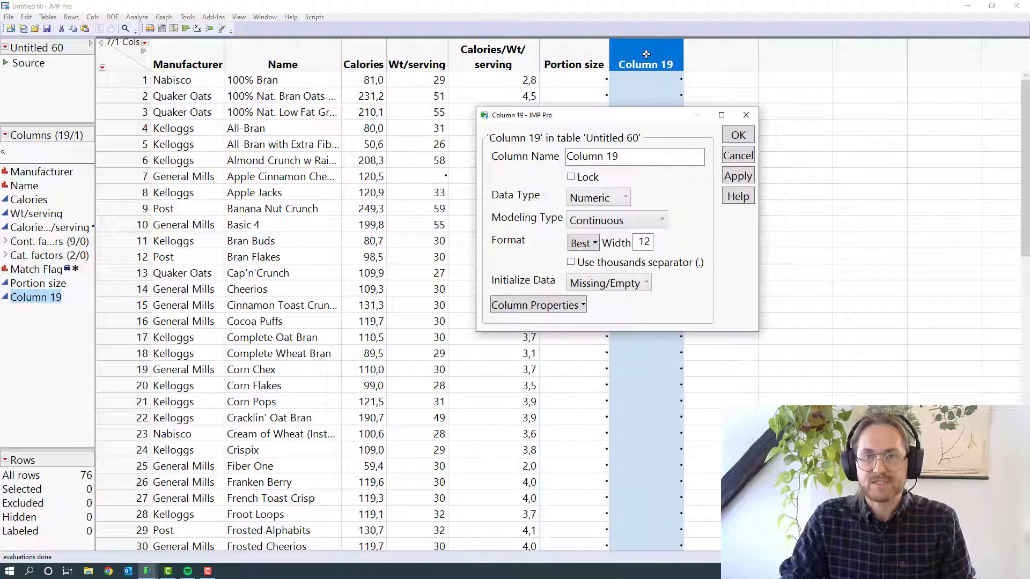
pyautogui.write('Sweetnes')
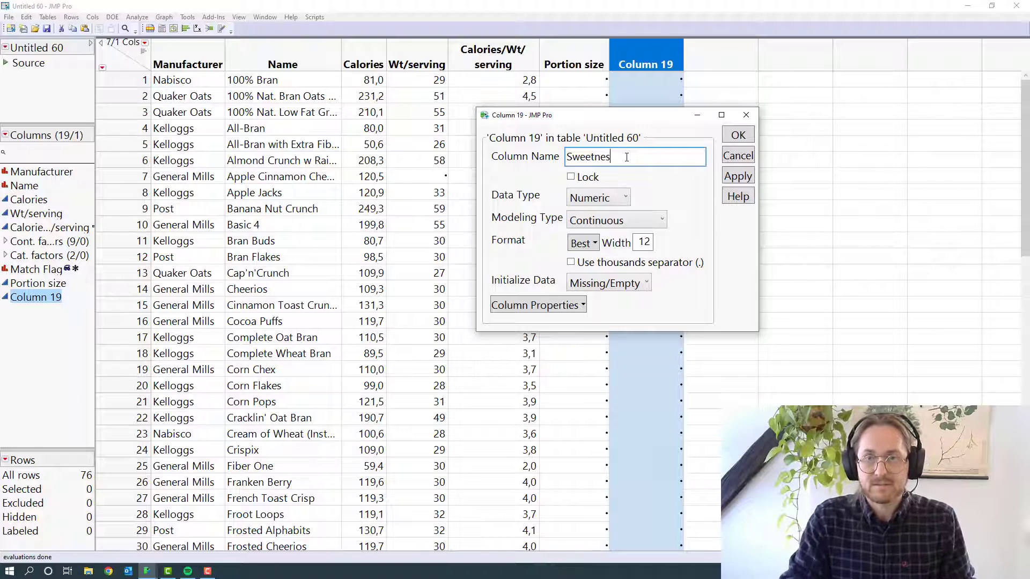
pyautogui.press('Backspace')
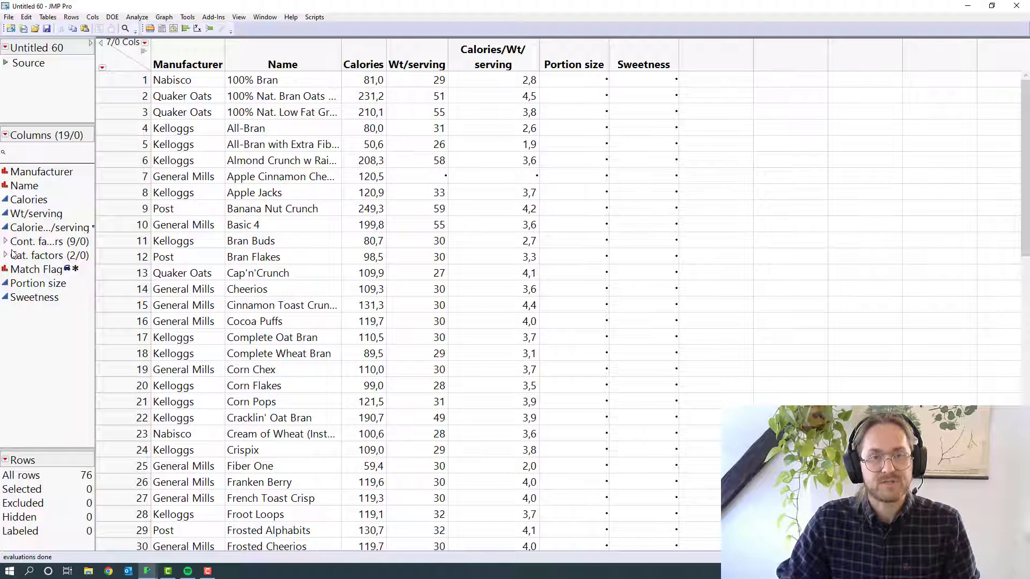
# Run a Distribution report on Wt/serving and Sugars from the Cont. factors group
pyautogui.click(6, 242)
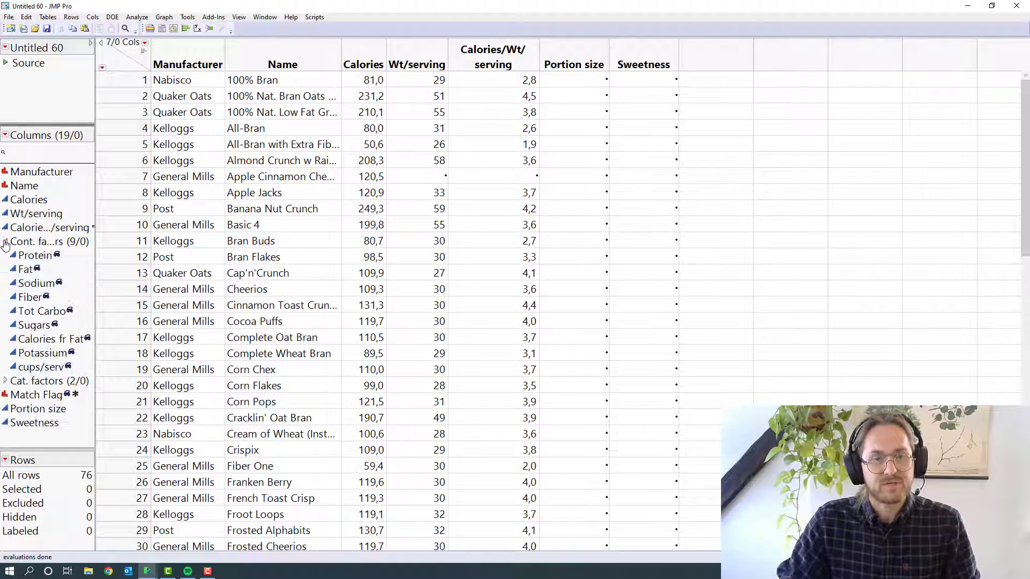
pyautogui.click(31, 324)
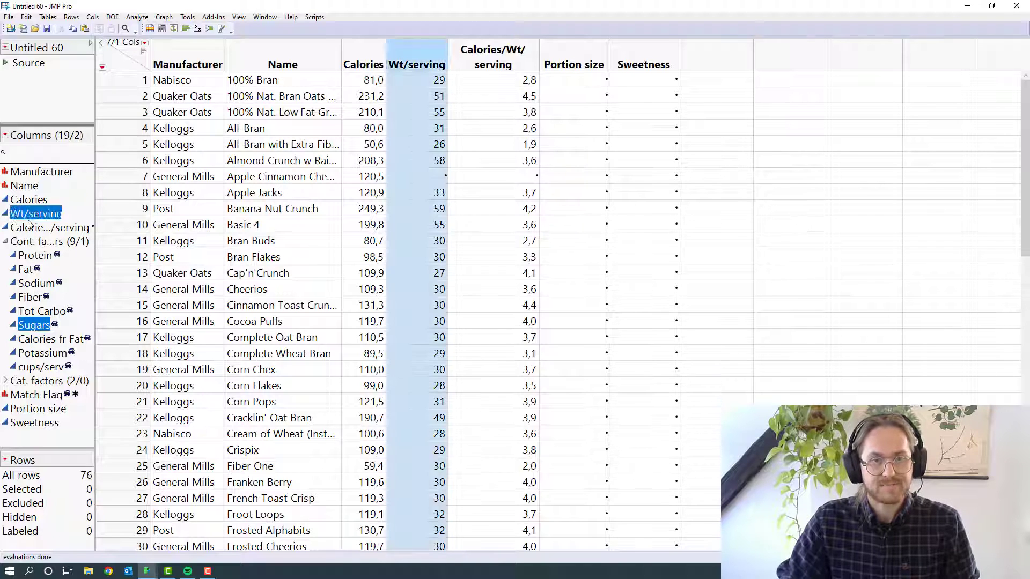
pyautogui.moveTo(187, 28)
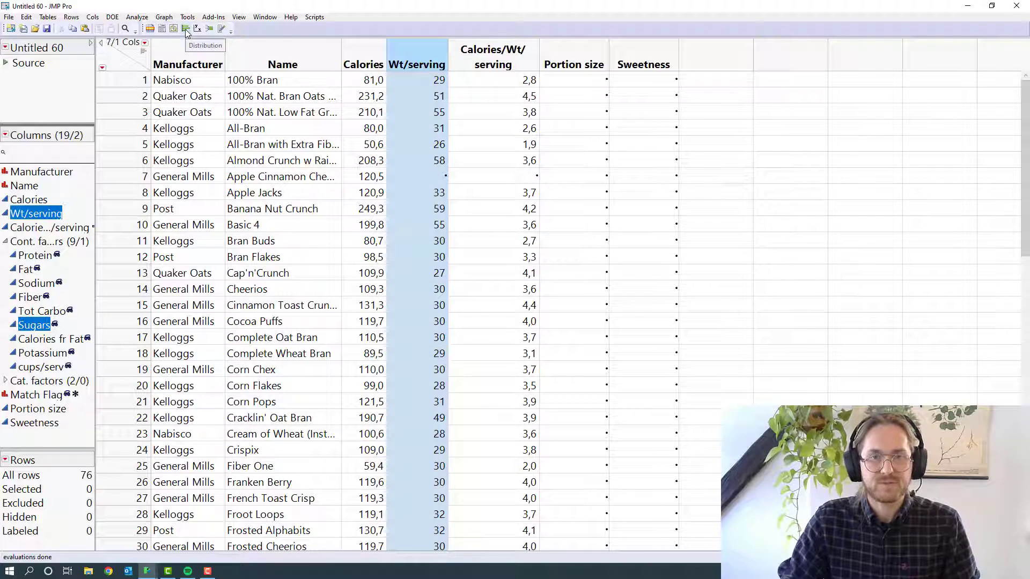
pyautogui.click(186, 28)
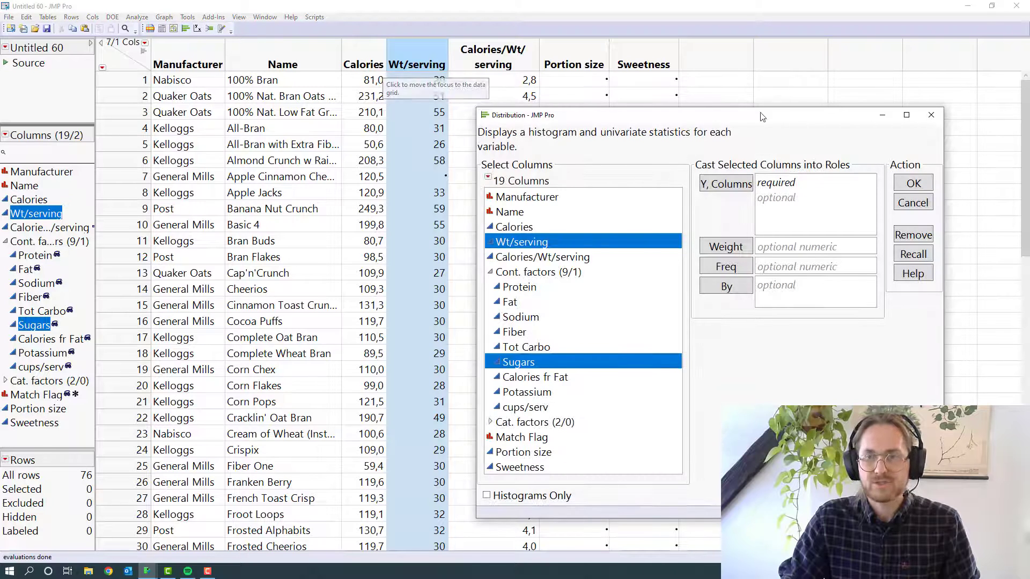
pyautogui.click(911, 202)
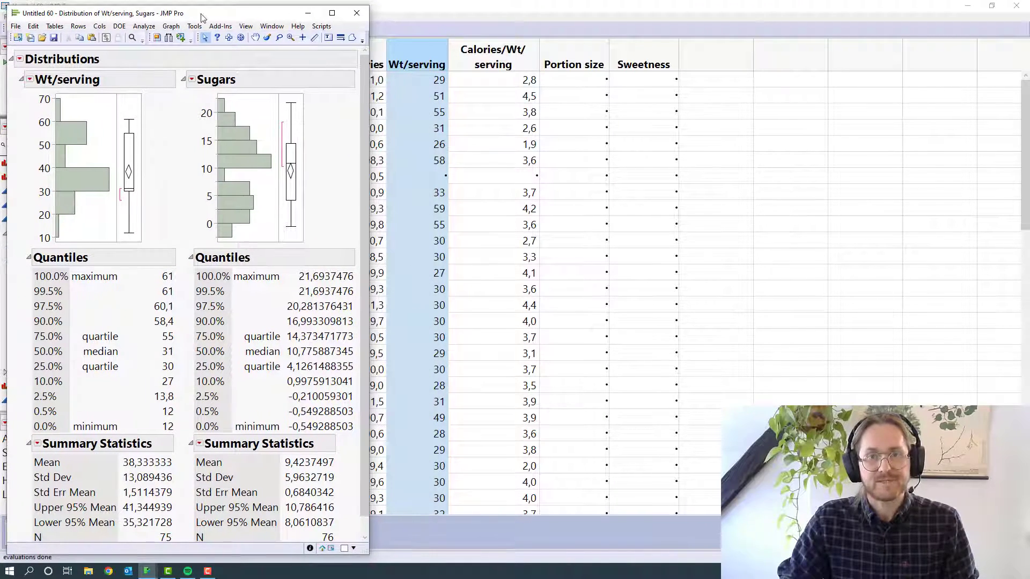
pyautogui.moveTo(586, 55)
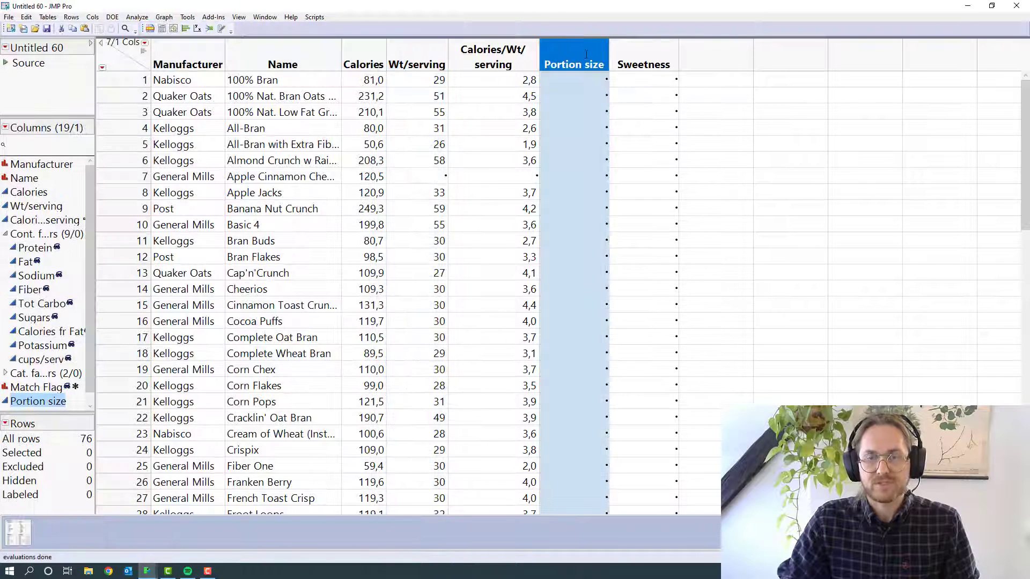
# Write the Portion size formula: If Wt/serving < 40 then "small" else "Big"
pyautogui.rightClick(573, 56)
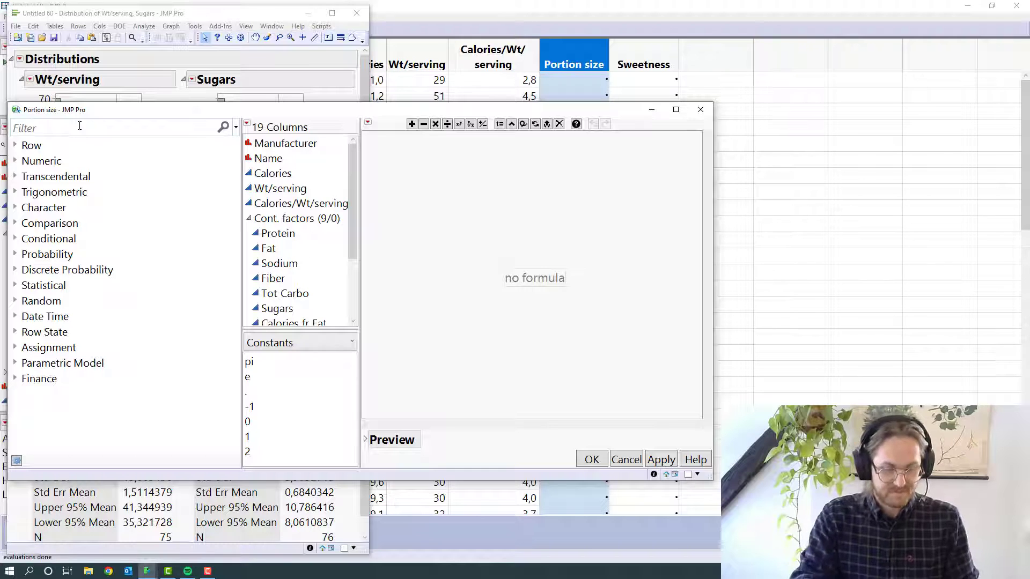
pyautogui.write('if')
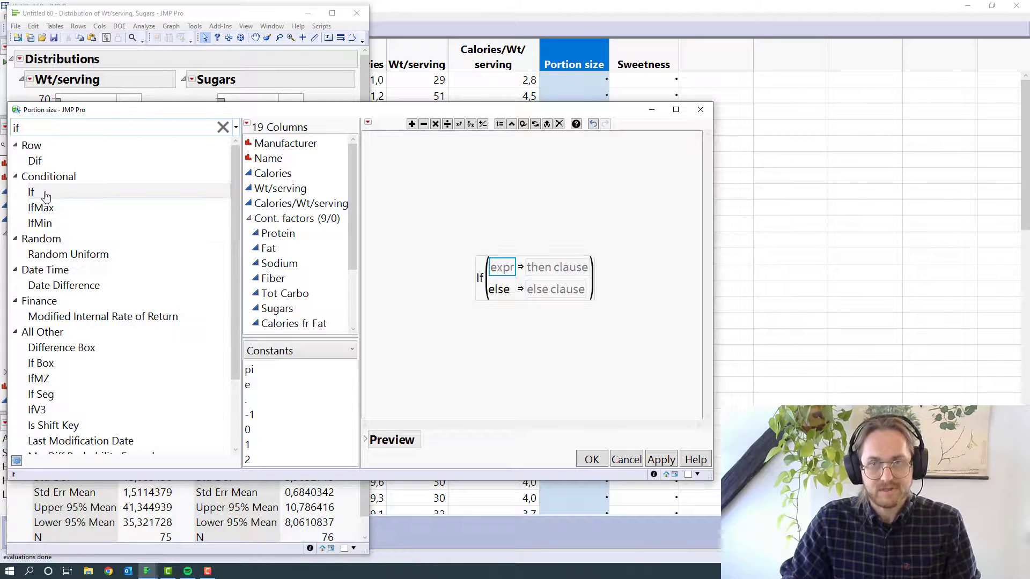
pyautogui.click(277, 232)
pyautogui.write('Small')
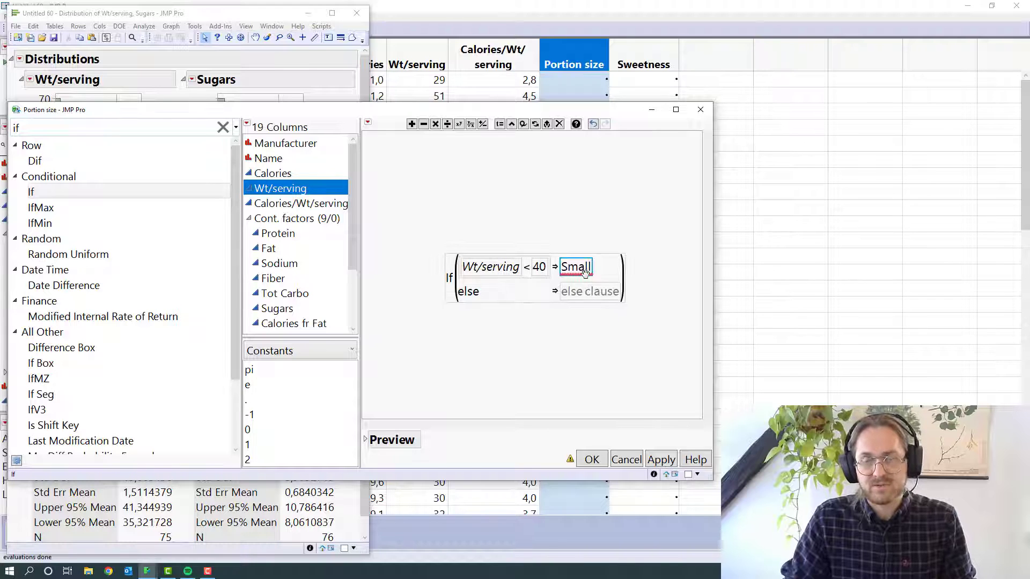
pyautogui.click(589, 291)
pyautogui.write('"sa')
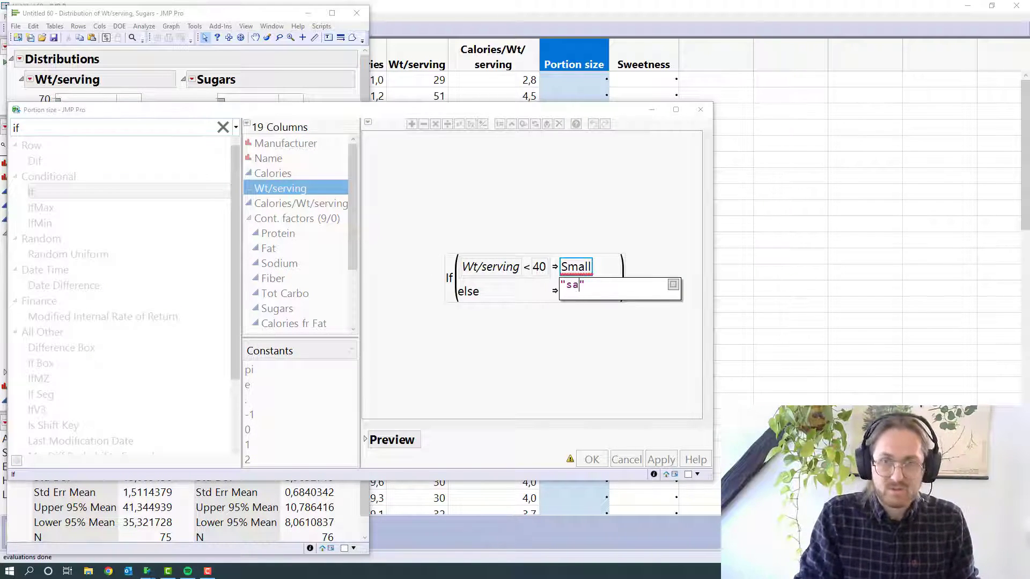
pyautogui.write('mall')
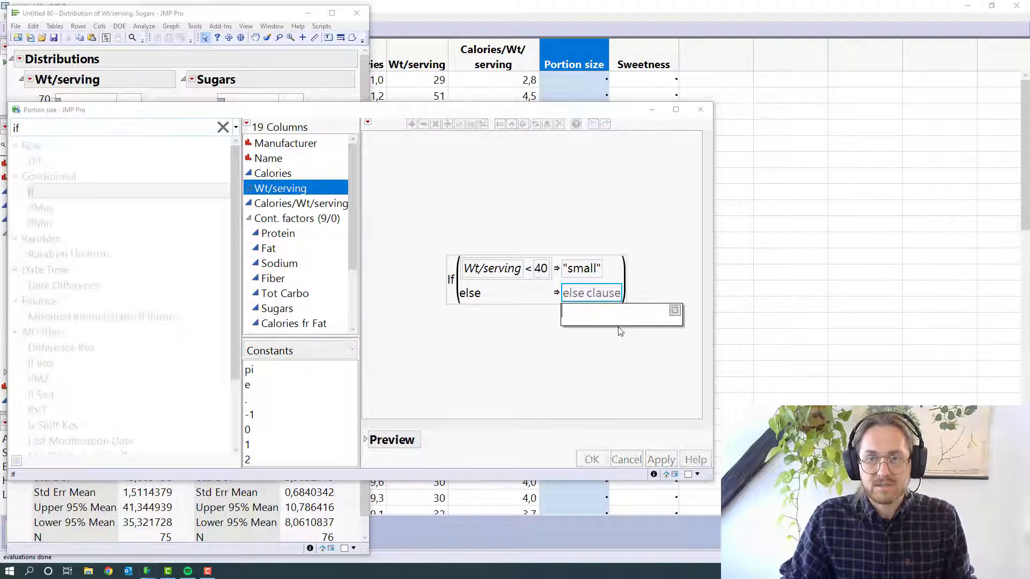
pyautogui.write('"Big"')
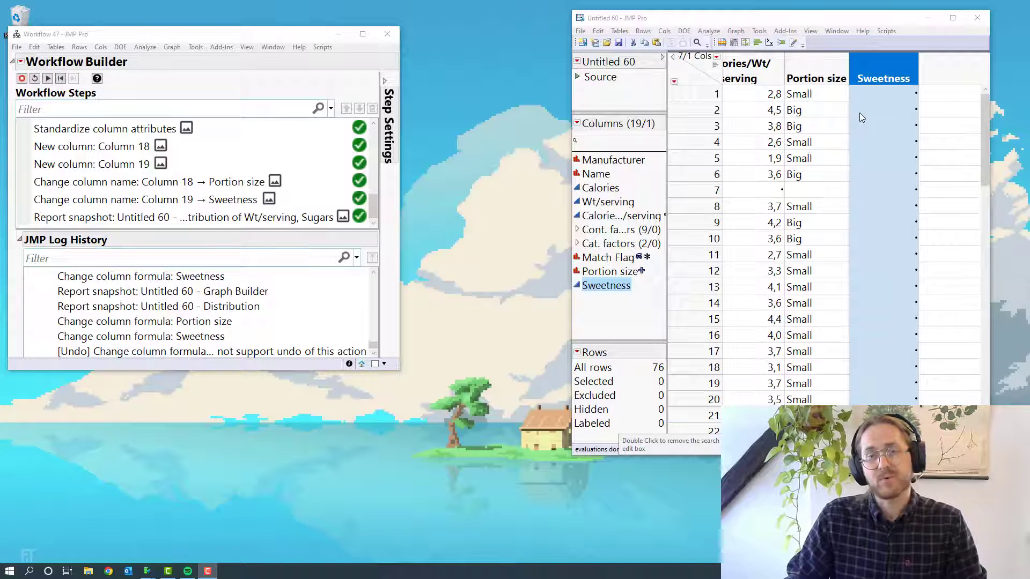
# Start the Sweetness formula: If Sugars < 0 then "No", with a nested If in the else
pyautogui.rightClick(883, 79)
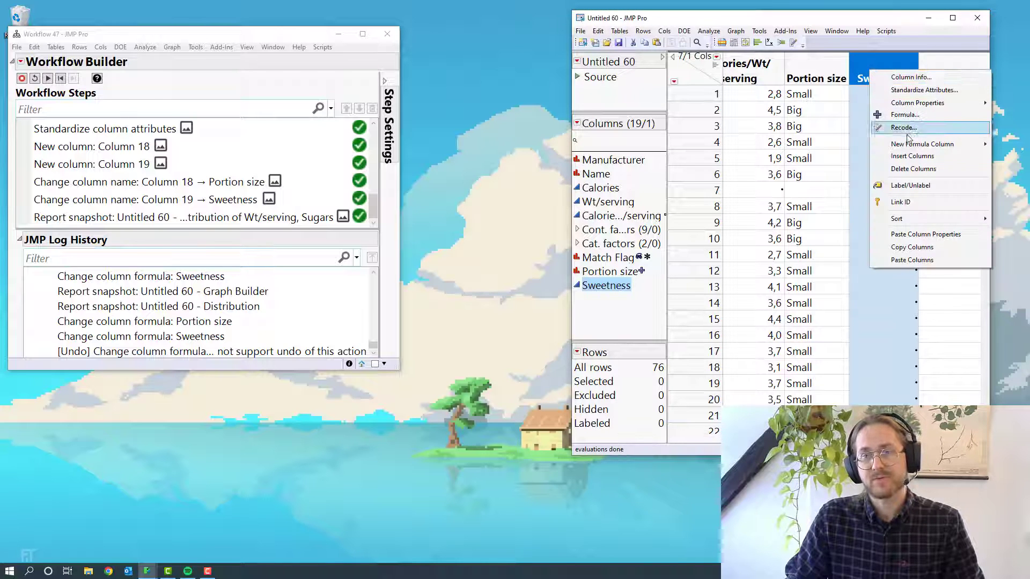
pyautogui.click(901, 128)
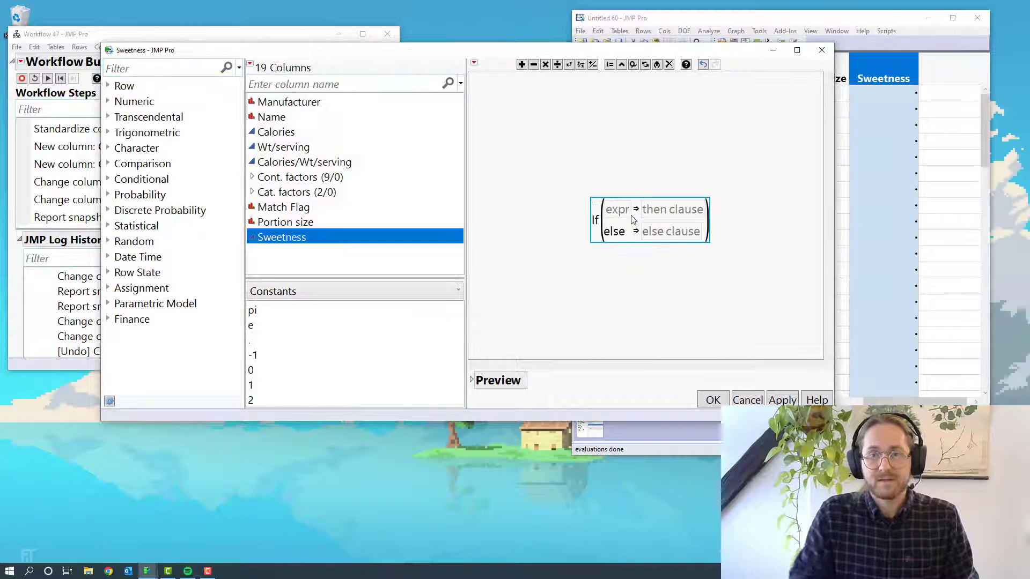
pyautogui.click(616, 209)
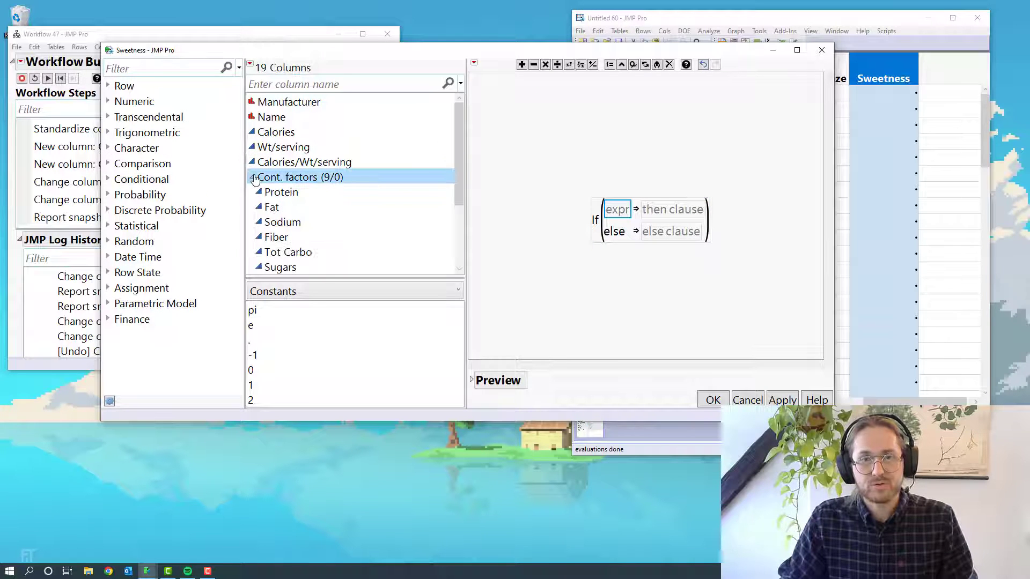
pyautogui.click(280, 267)
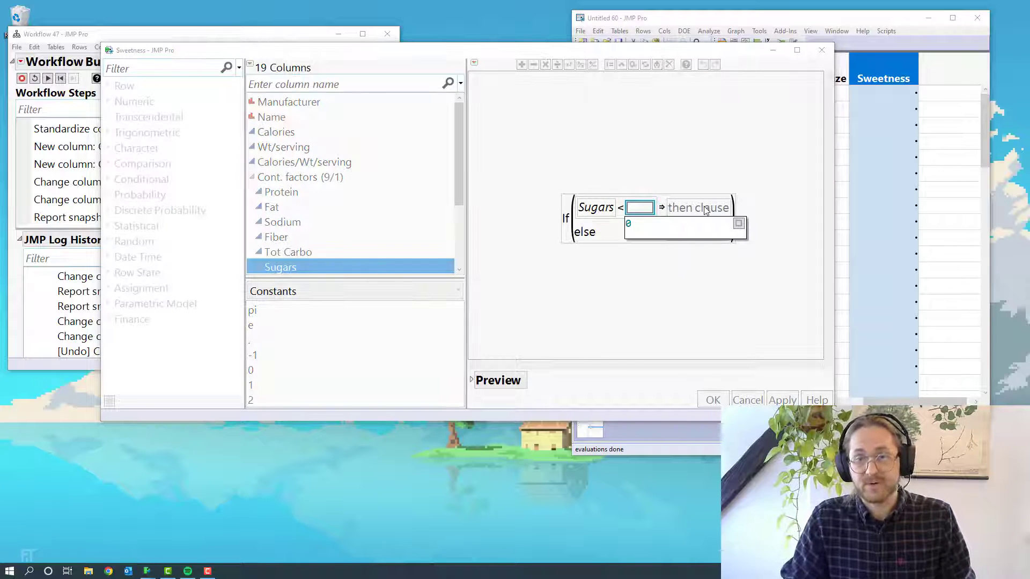
pyautogui.write('0')
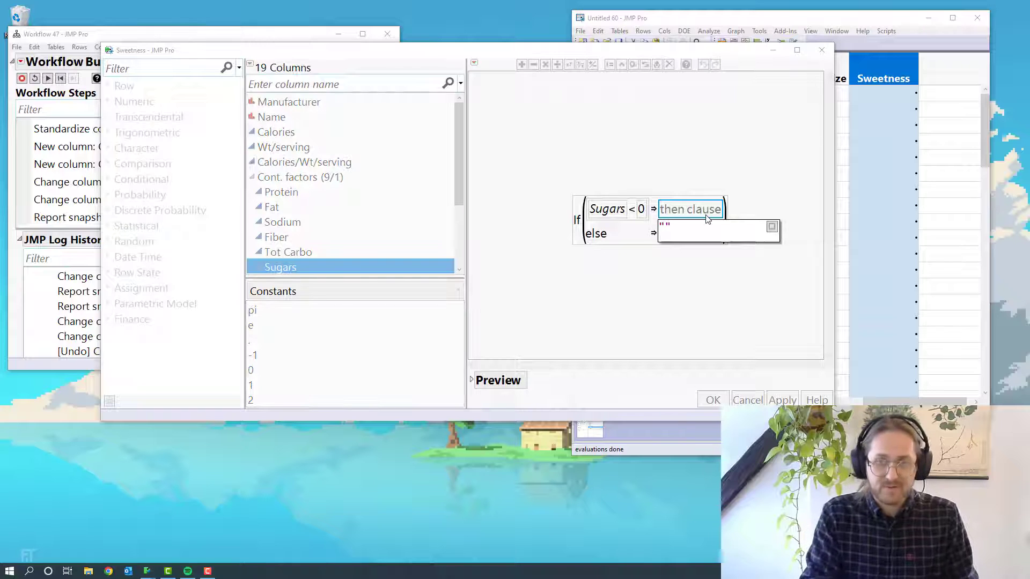
pyautogui.write('"No"')
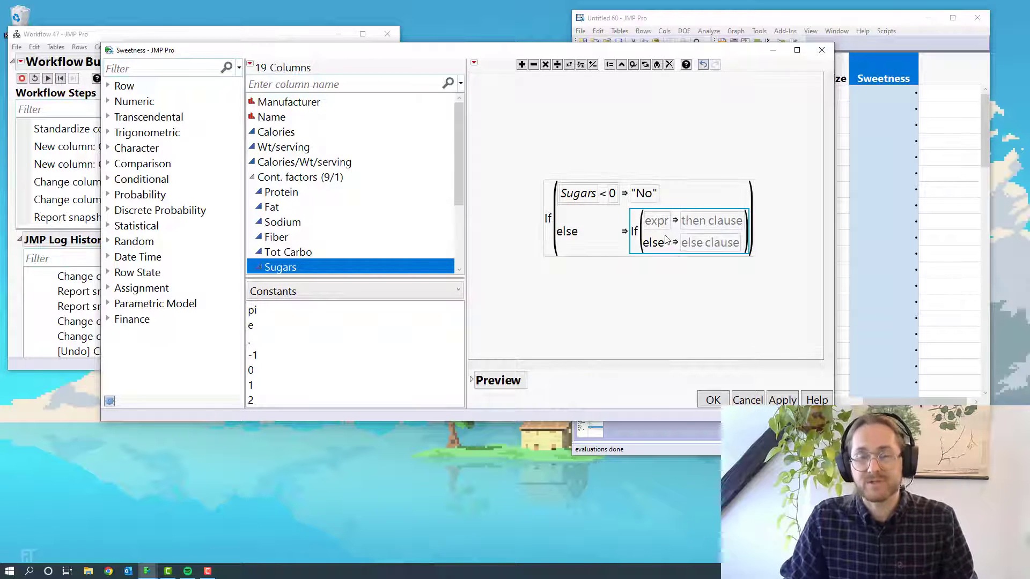
pyautogui.click(656, 220)
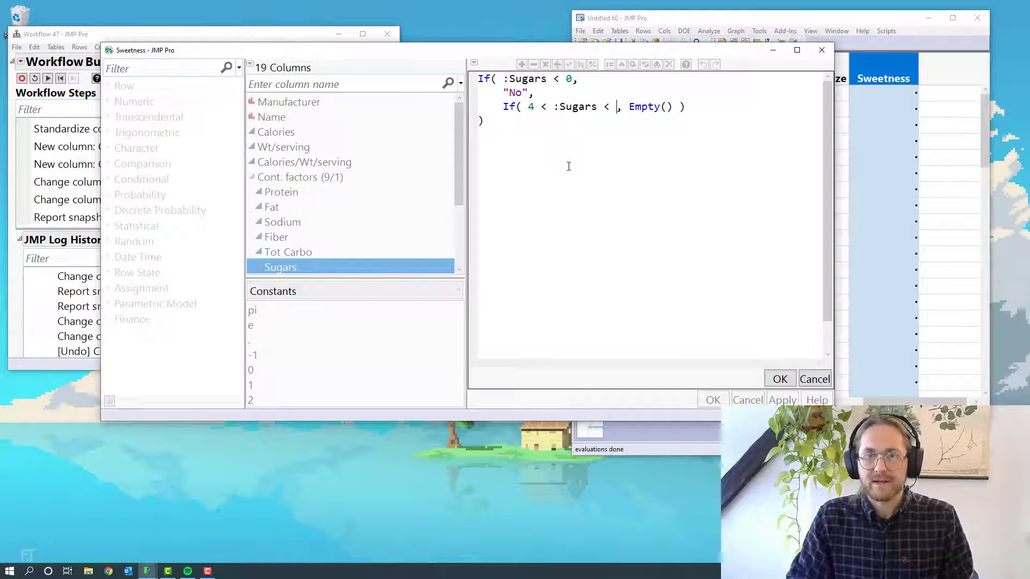
# Set the nested condition to 4 < :Sugars < 14 and apply the text edit
pyautogui.write('14')
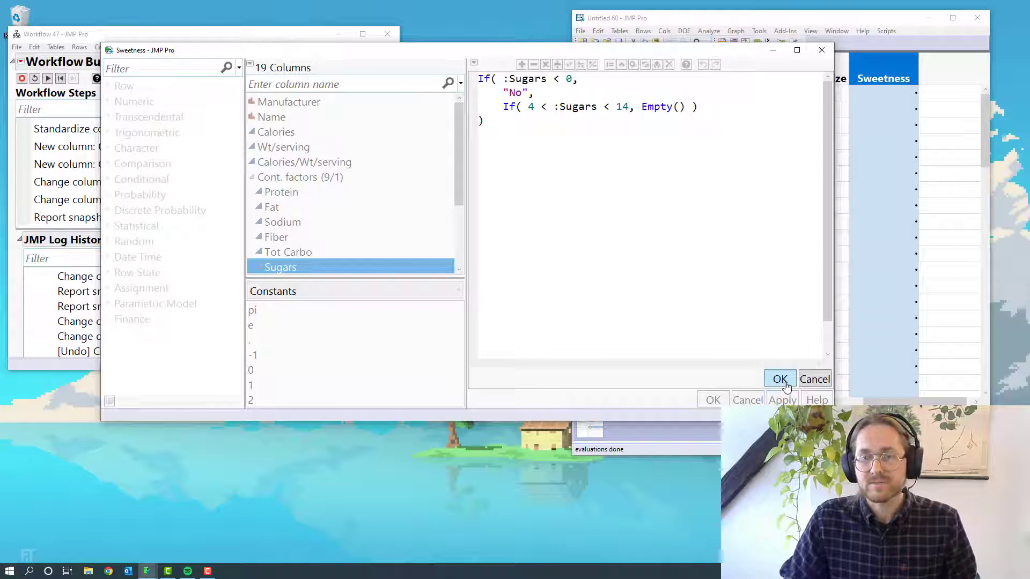
pyautogui.click(779, 378)
pyautogui.write('"')
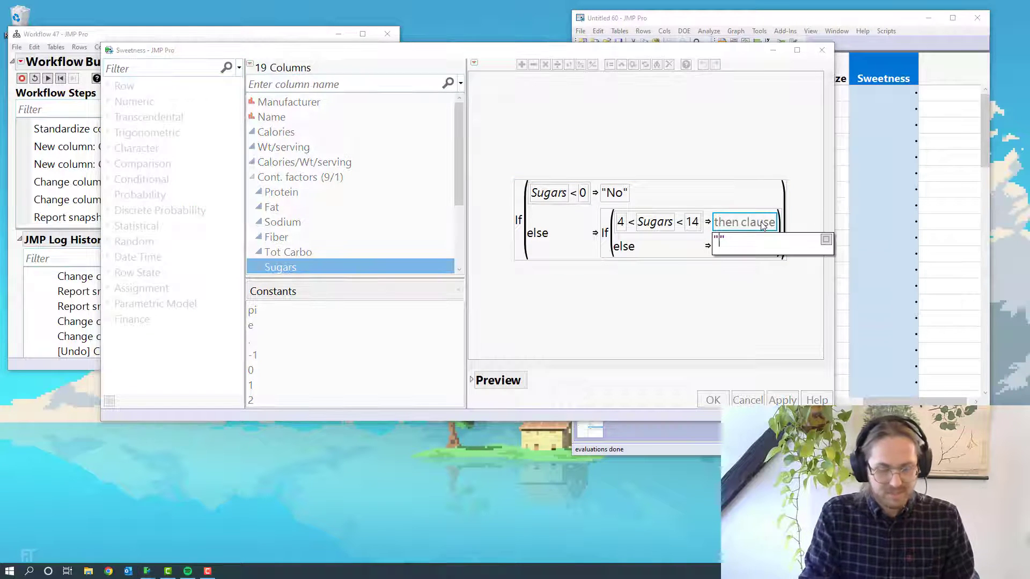
# Enter Medium and set the final else clause to "High", then commit the Sweetness formula
pyautogui.write('Mediem')
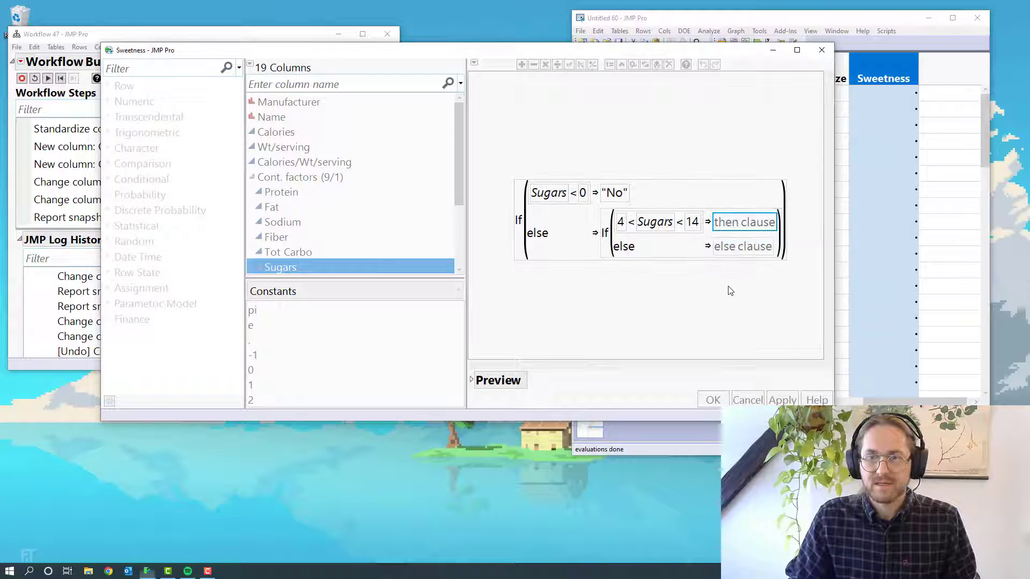
pyautogui.write('Medium"')
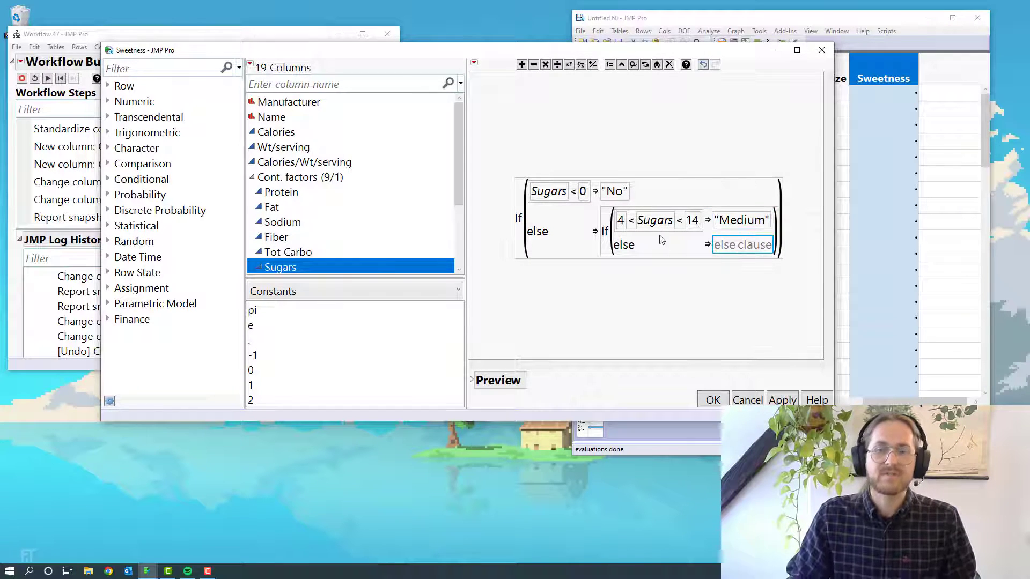
pyautogui.moveTo(757, 303)
pyautogui.write('High')
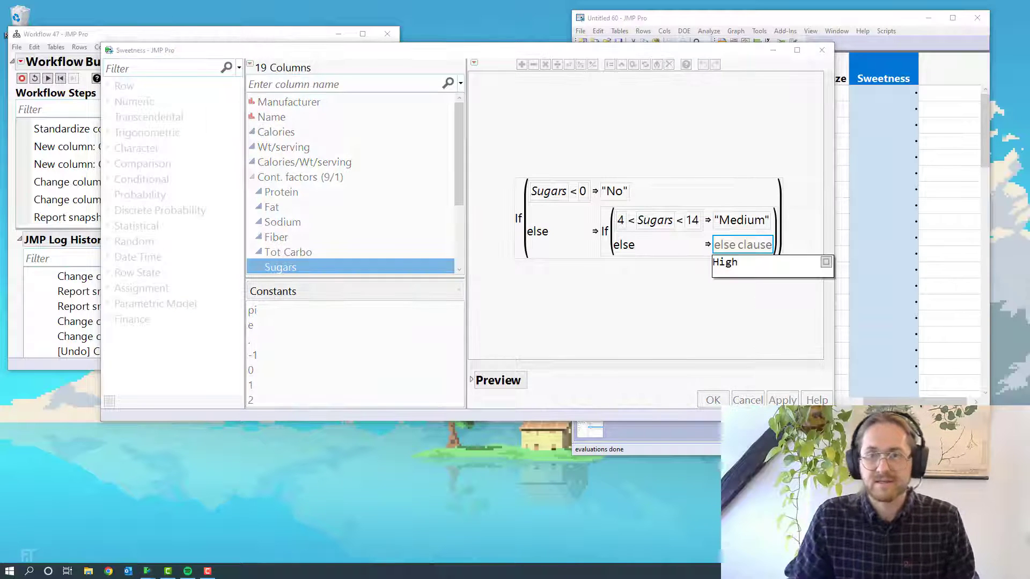
pyautogui.click(723, 262)
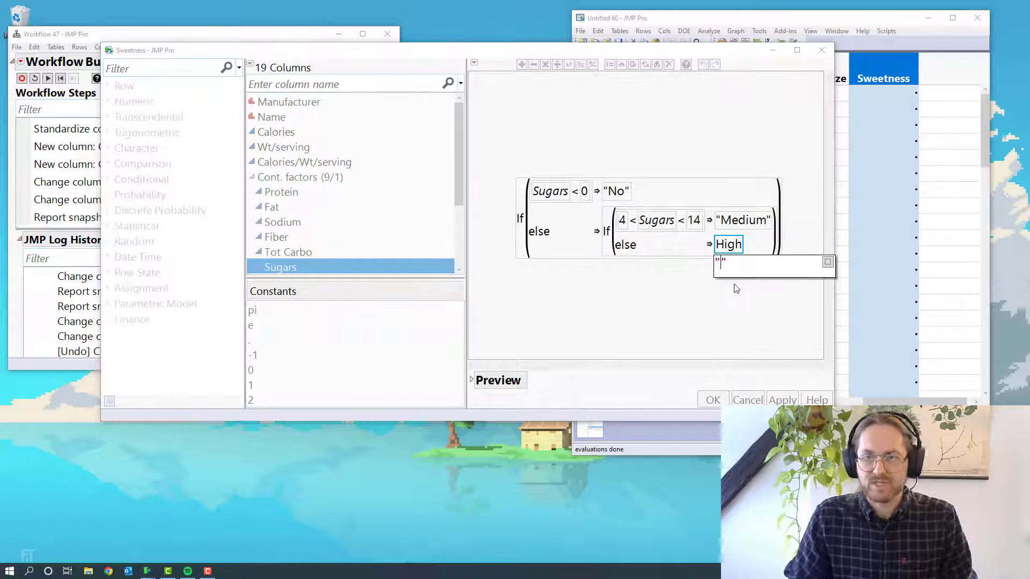
pyautogui.write('"High"')
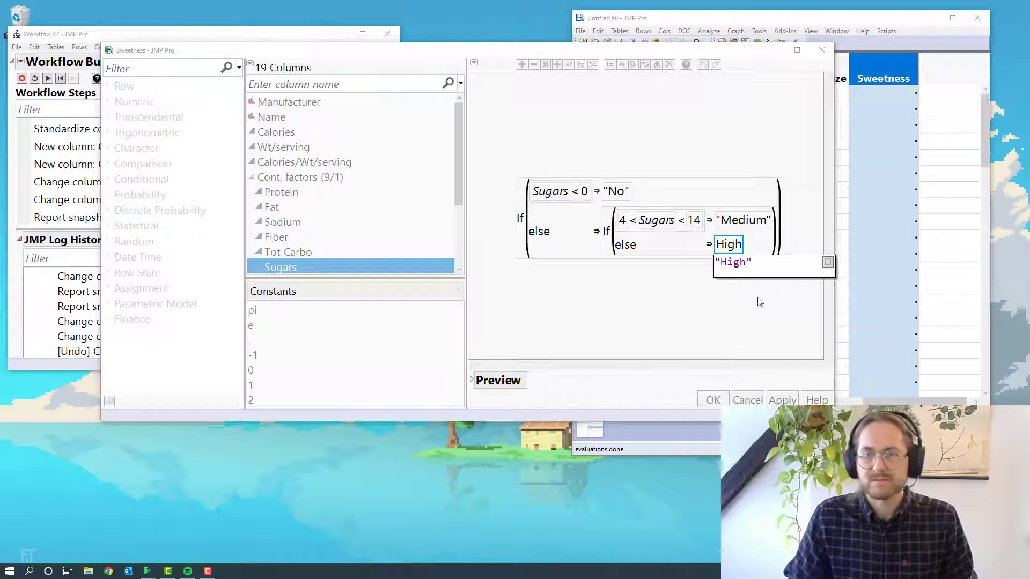
pyautogui.click(711, 400)
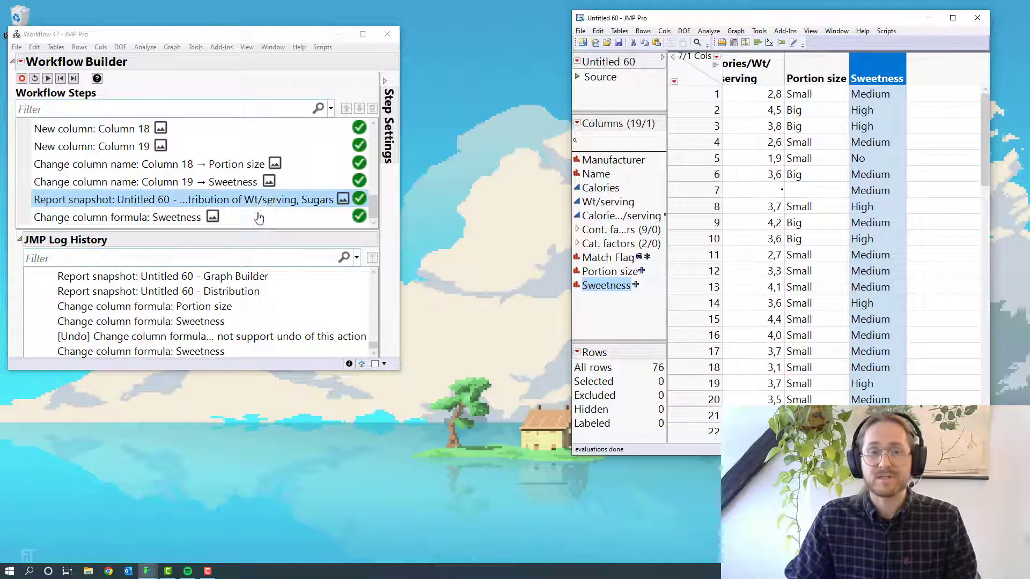
# Show Manufacturer versus cereal Name as a Treemap in Graph Builder
pyautogui.click(118, 216)
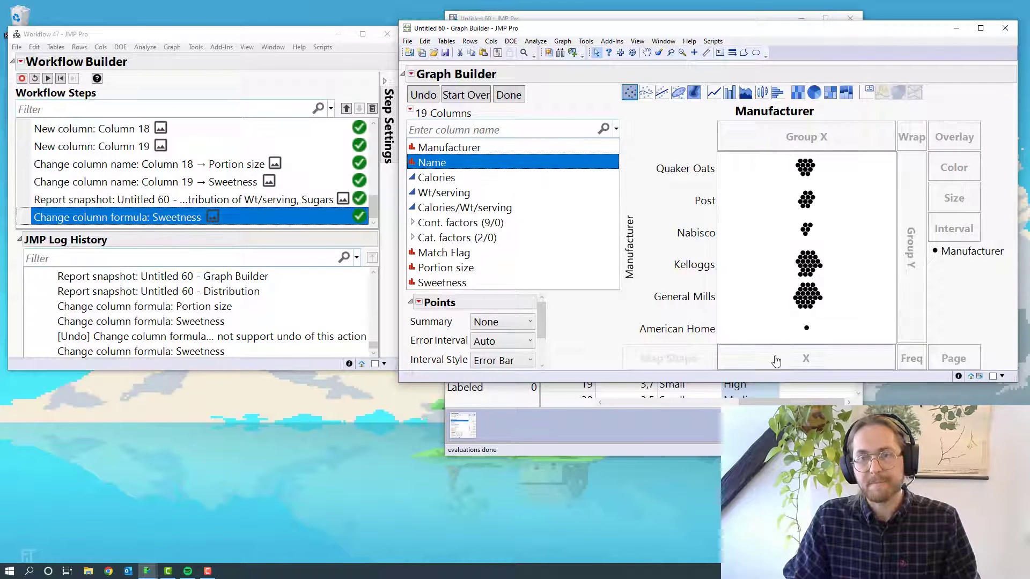
pyautogui.click(813, 92)
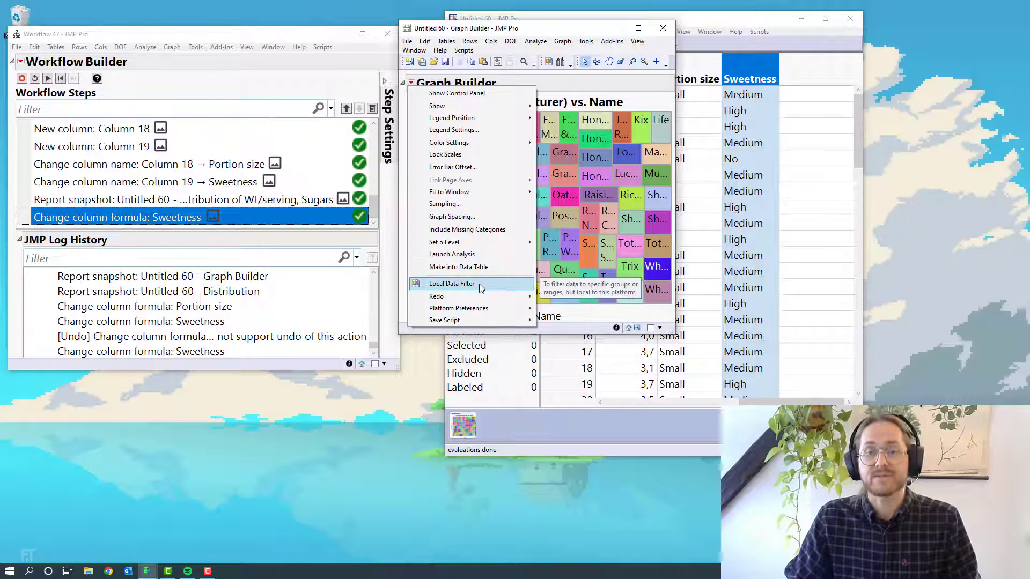
# Add a Local Data Filter on Portion size and Sweetness to the treemap
pyautogui.click(451, 283)
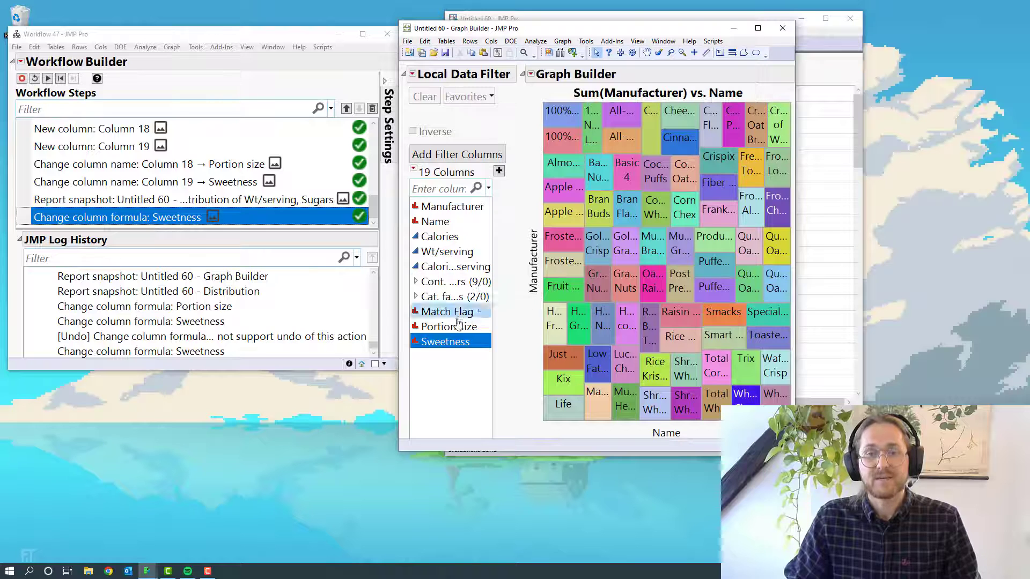
pyautogui.click(449, 326)
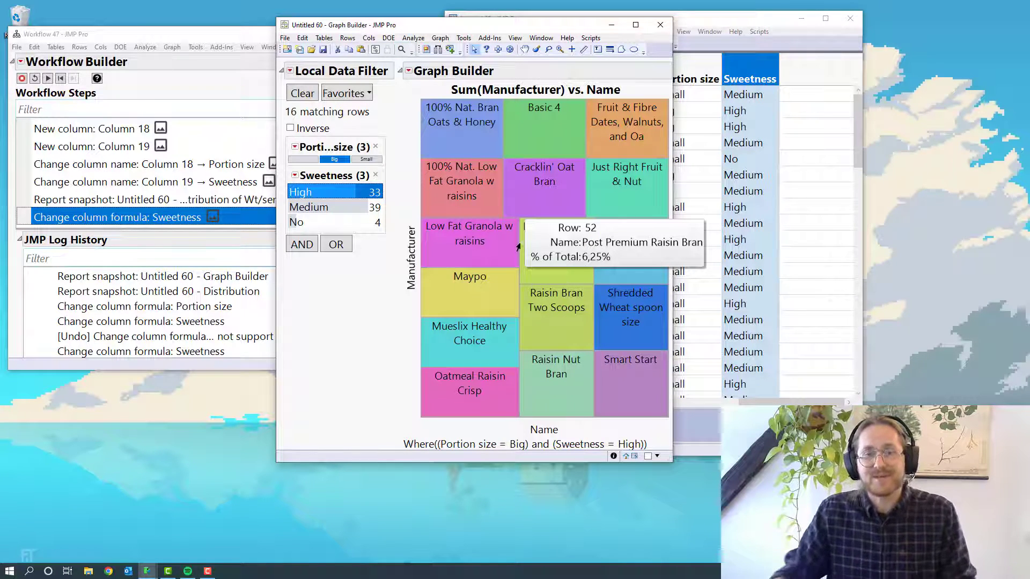
pyautogui.moveTo(311, 222)
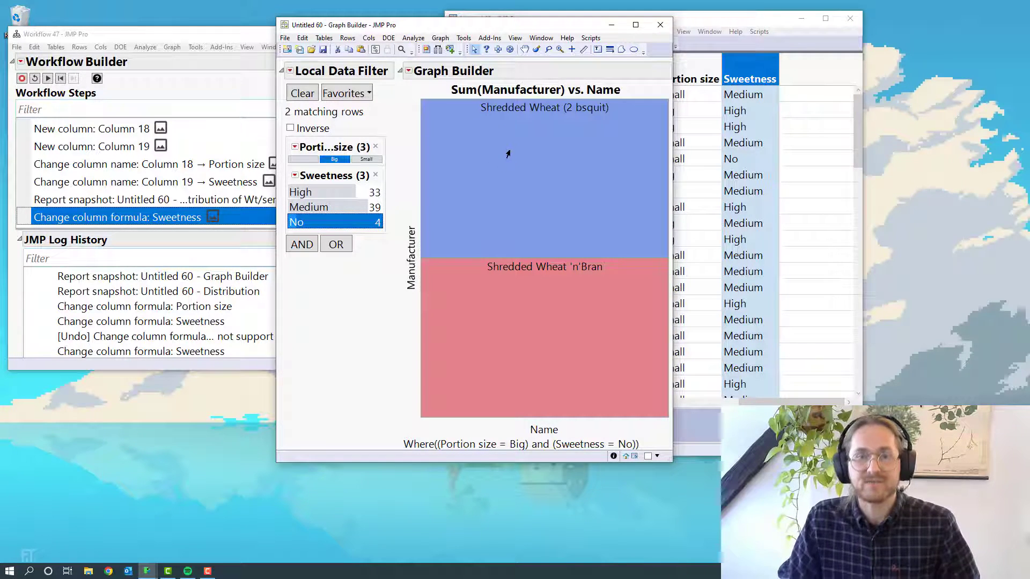
pyautogui.moveTo(536, 289)
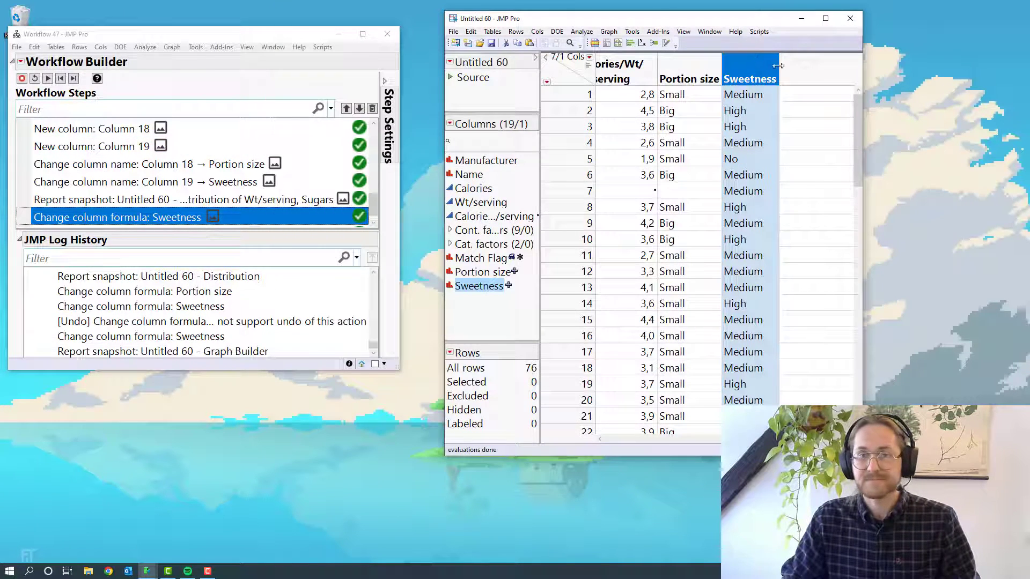
# Close the Untitled 60 table without saving and review the logged close-table workflow step
pyautogui.click(849, 19)
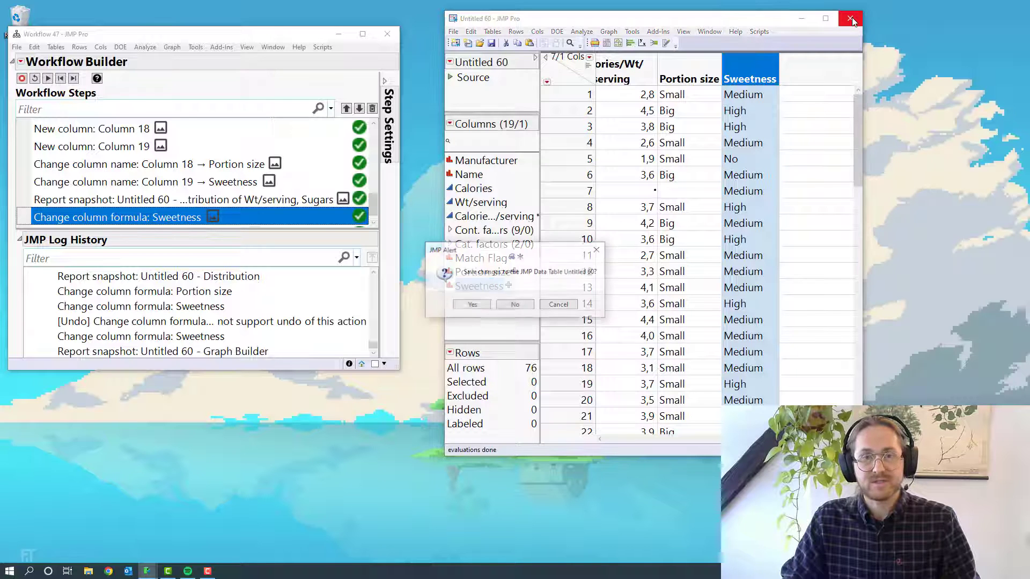
pyautogui.click(513, 304)
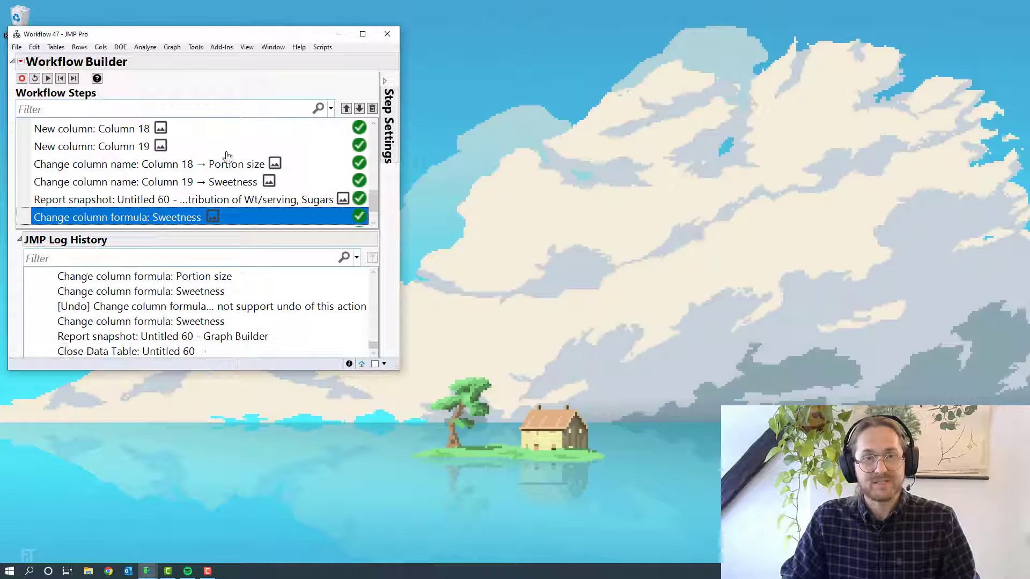
pyautogui.scroll(-3)
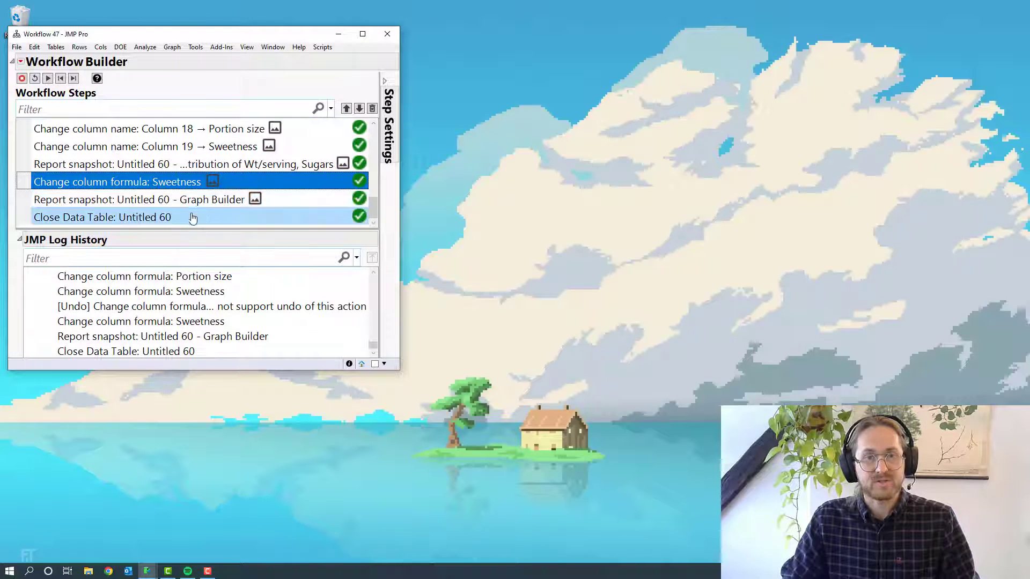
pyautogui.click(102, 216)
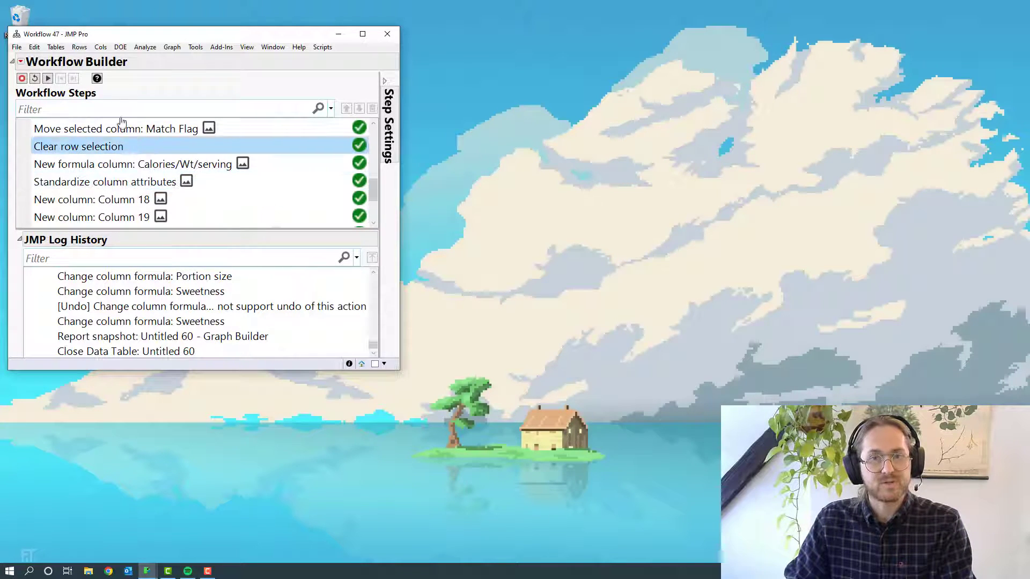
pyautogui.click(19, 61)
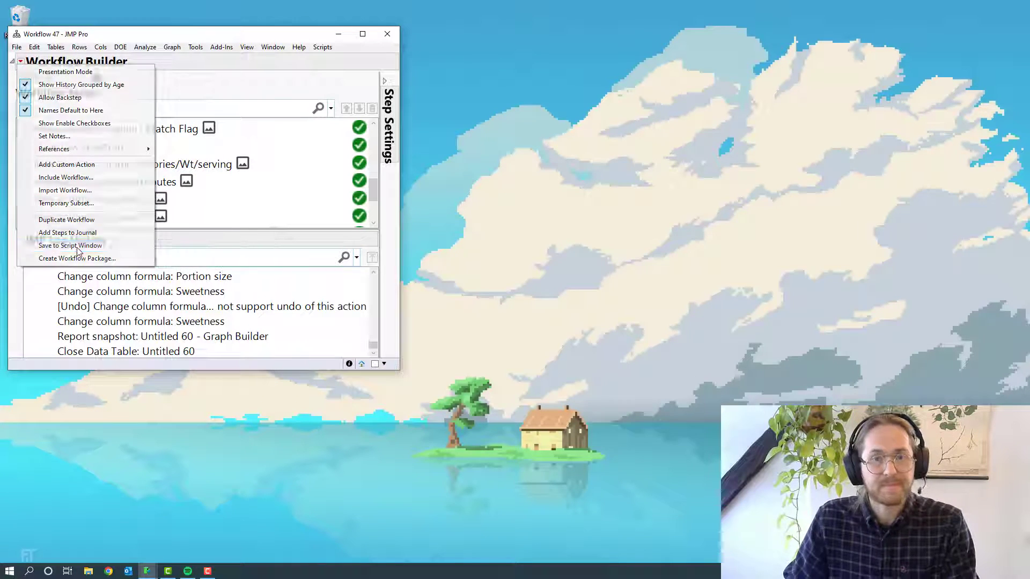
# Export the workflow to a script window and save it to the Desktop as Cereal selector
pyautogui.click(70, 245)
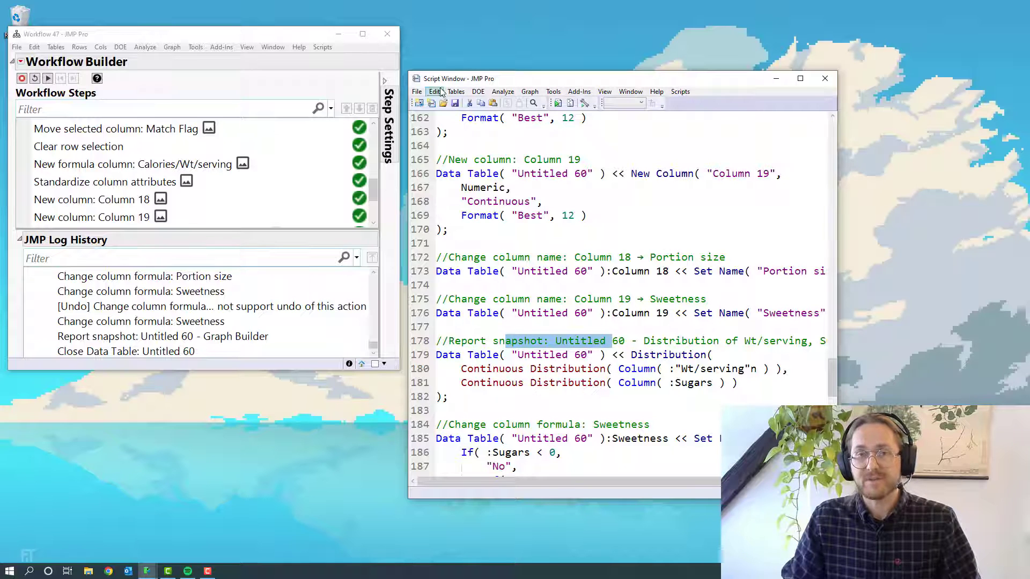
pyautogui.click(416, 91)
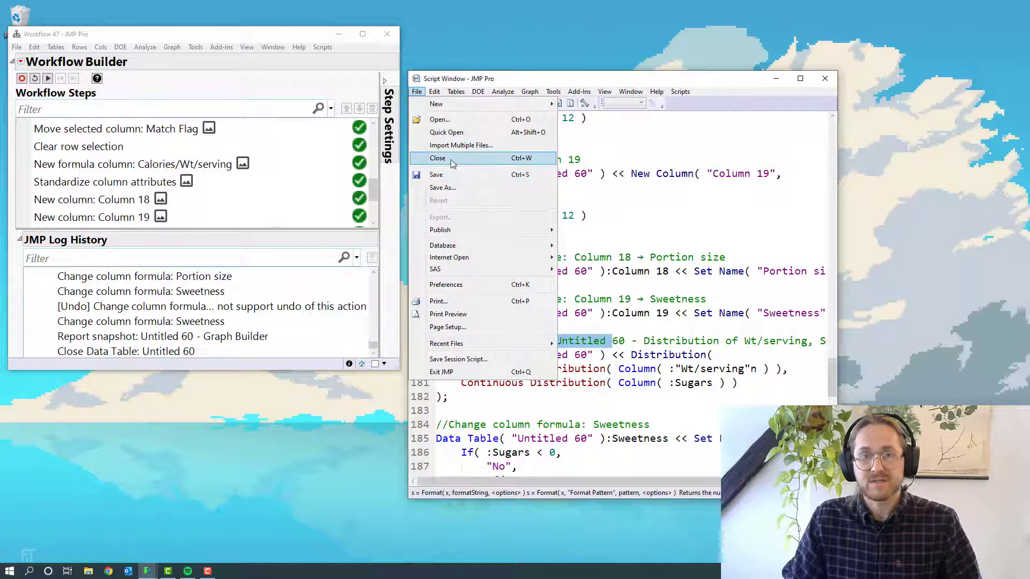
pyautogui.click(443, 186)
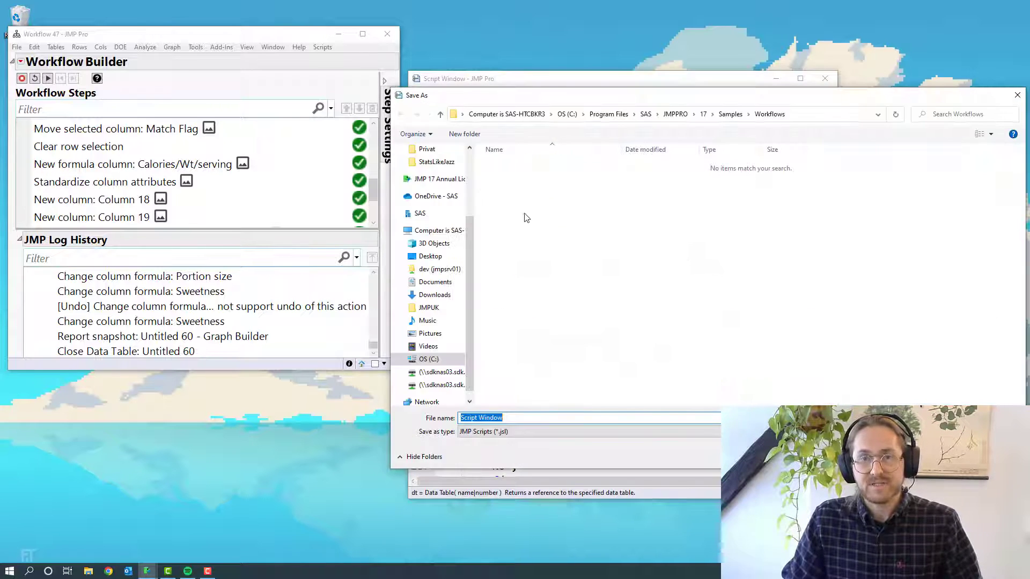
pyautogui.click(430, 257)
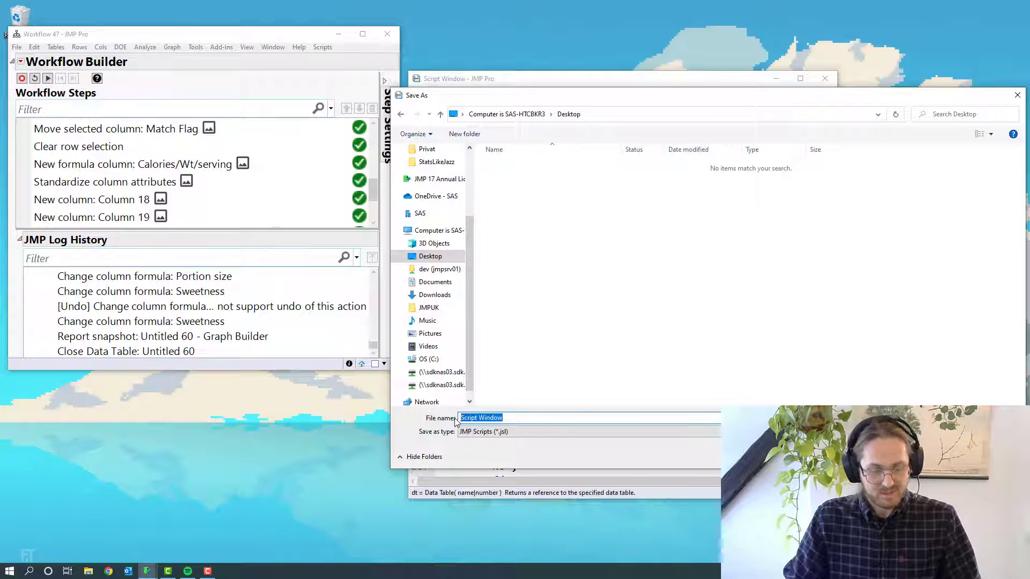
pyautogui.write('Cereal s')
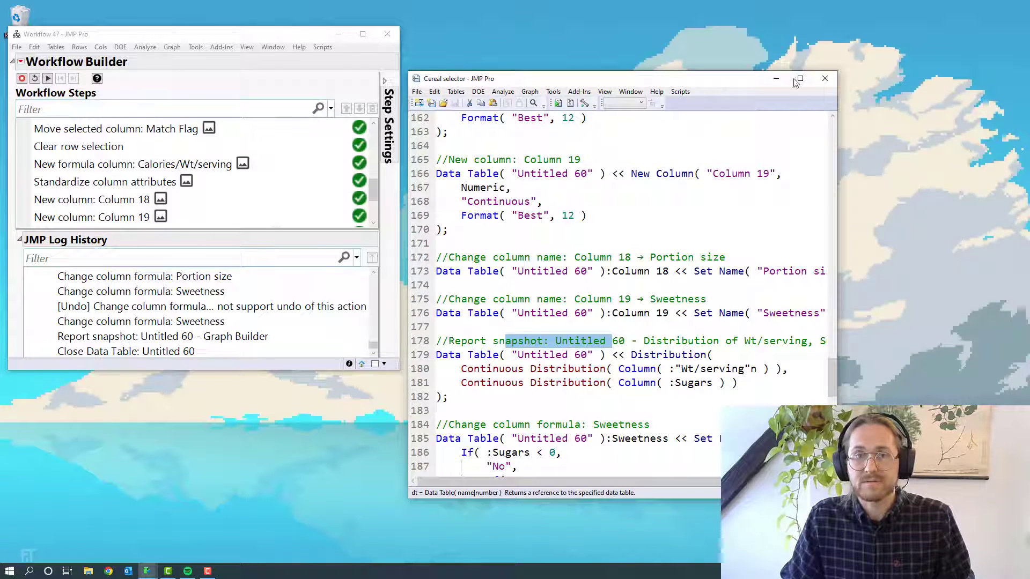
# Close the Workflow Builder without saving and close the script window
pyautogui.click(824, 78)
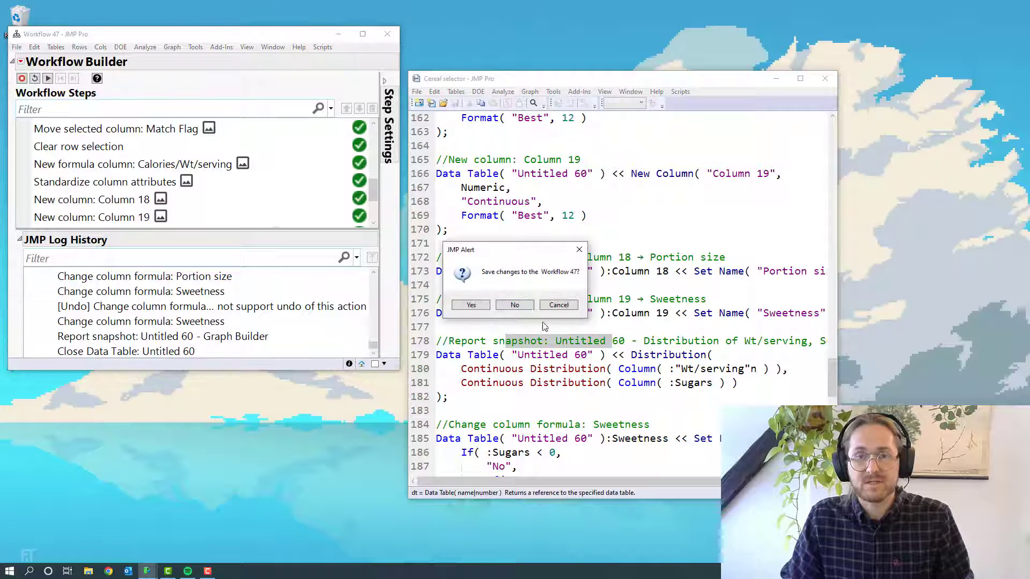
pyautogui.click(514, 305)
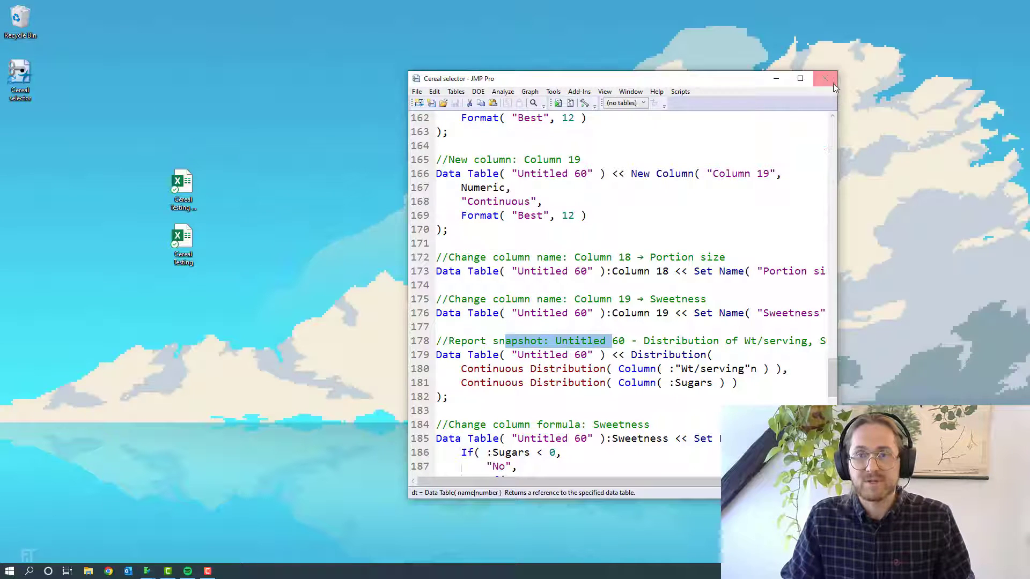
pyautogui.click(827, 78)
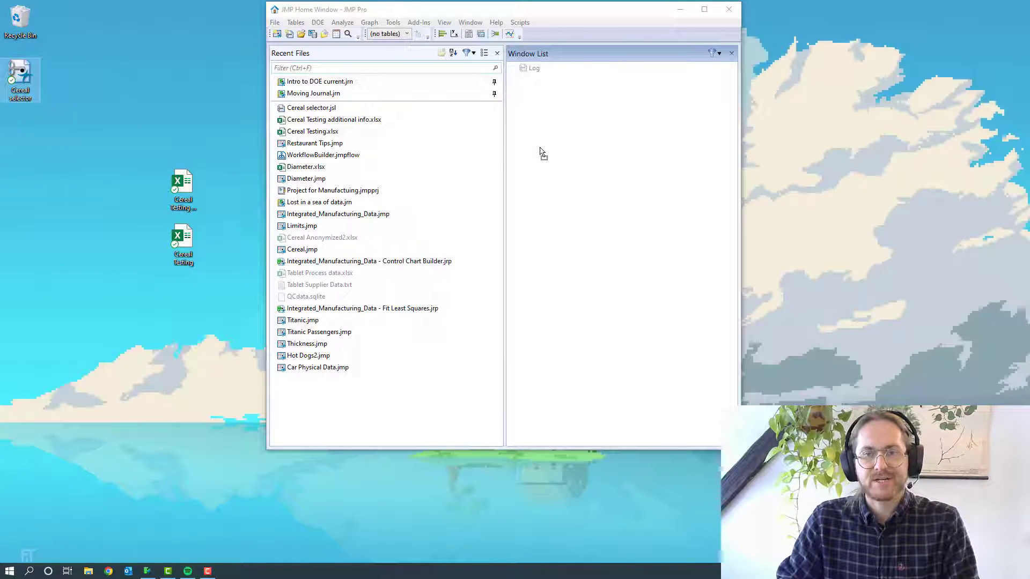
# Run Cereal selector.jsl from the desktop and filter the rebuilt treemap to High sweetness
pyautogui.doubleClick(311, 107)
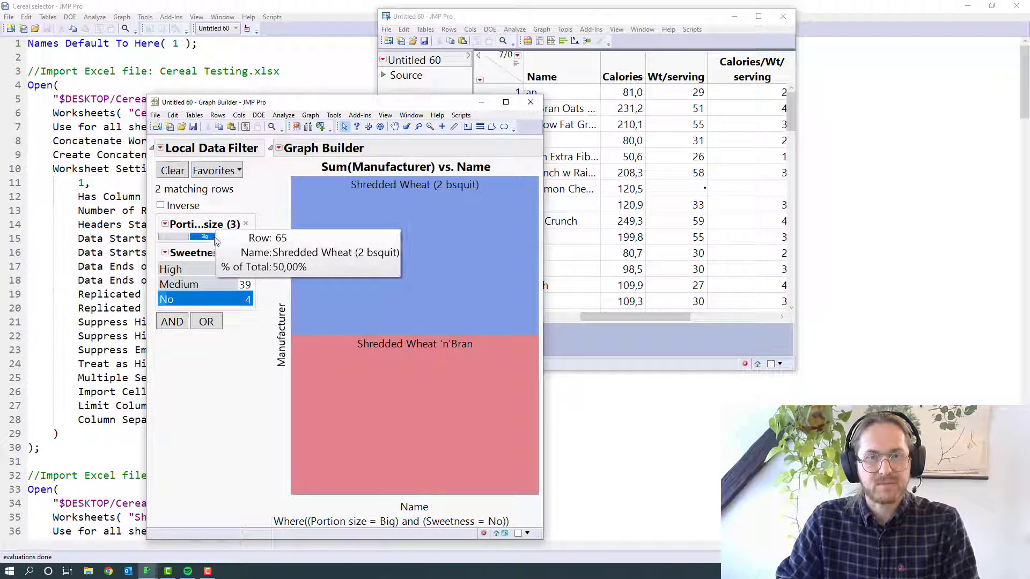
pyautogui.click(184, 268)
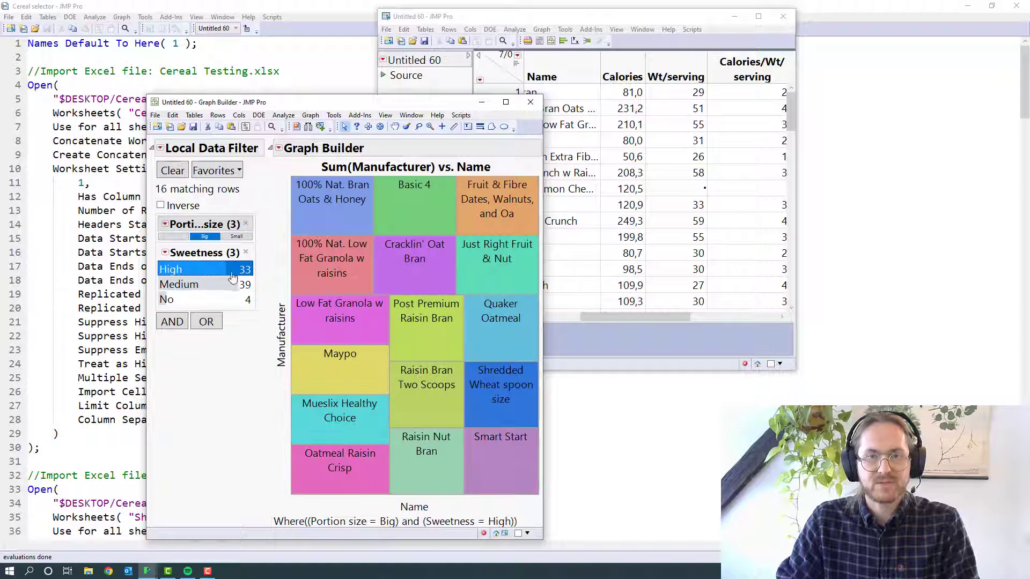